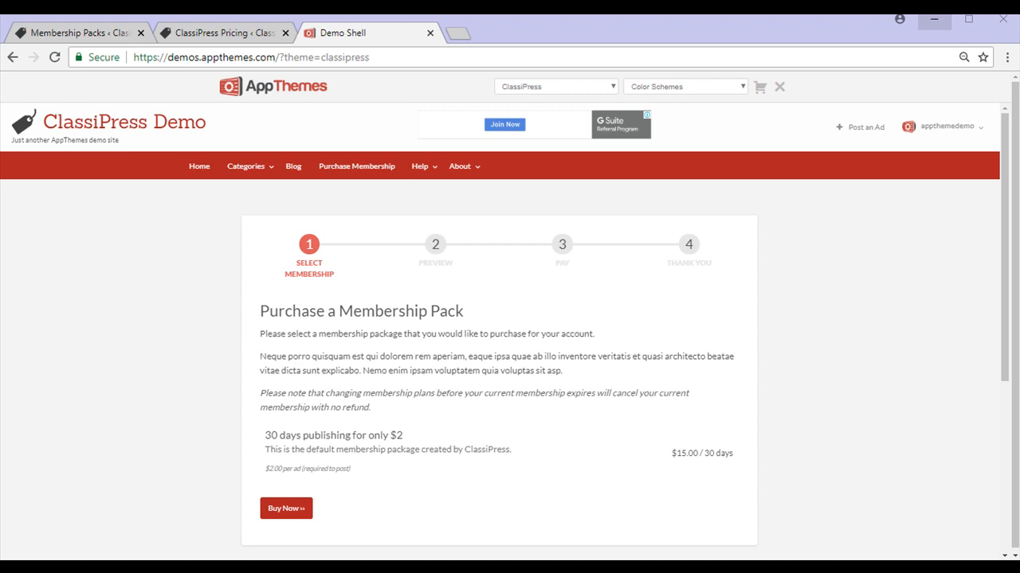
mouse_move(417, 245)
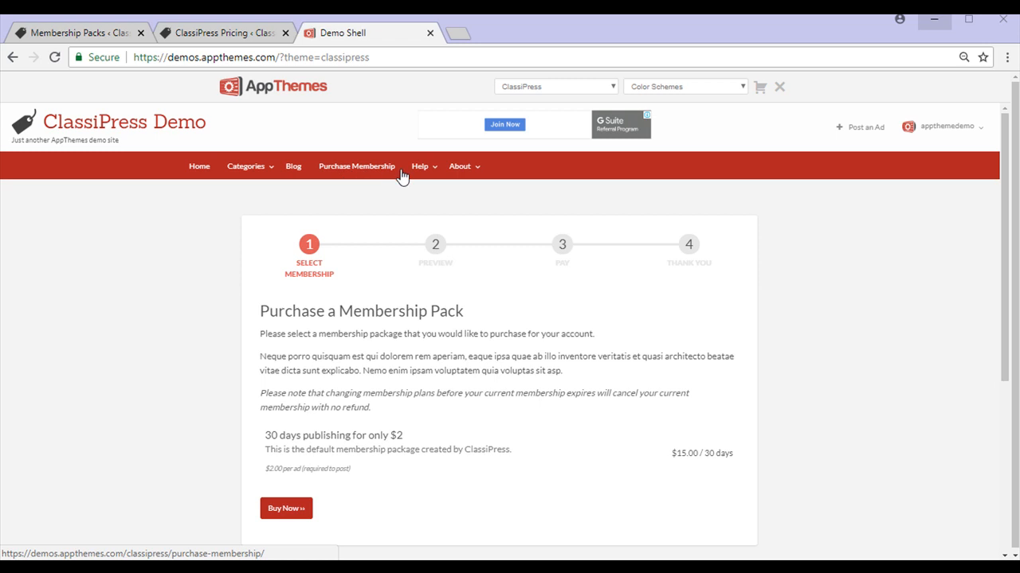
mouse_move(452, 513)
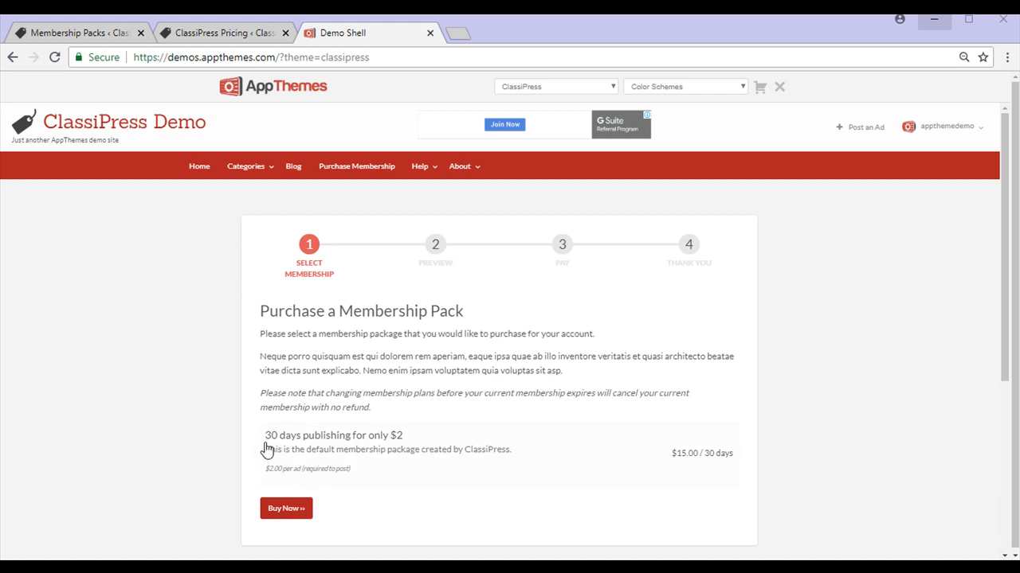
mouse_move(290, 446)
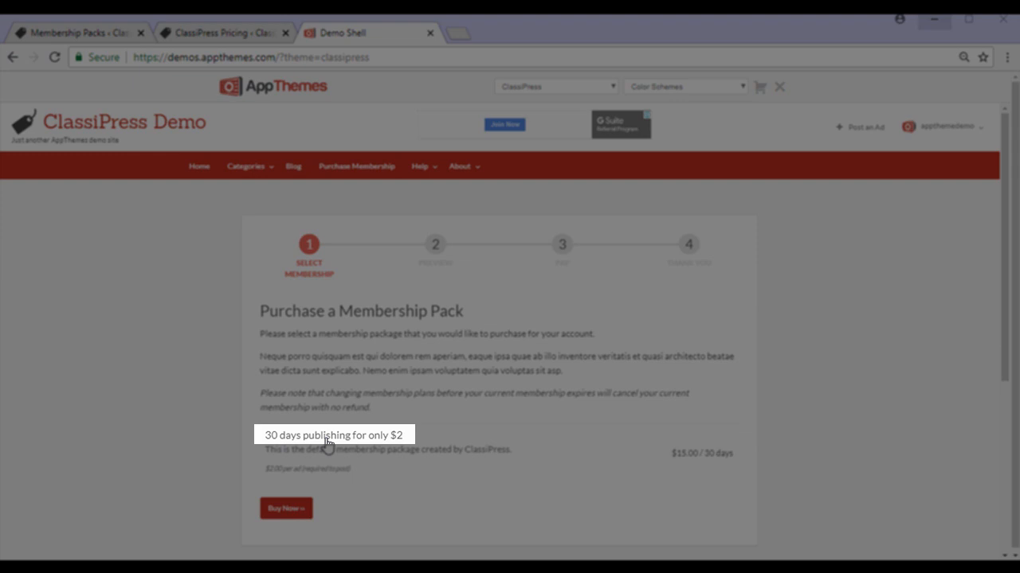
mouse_move(402, 446)
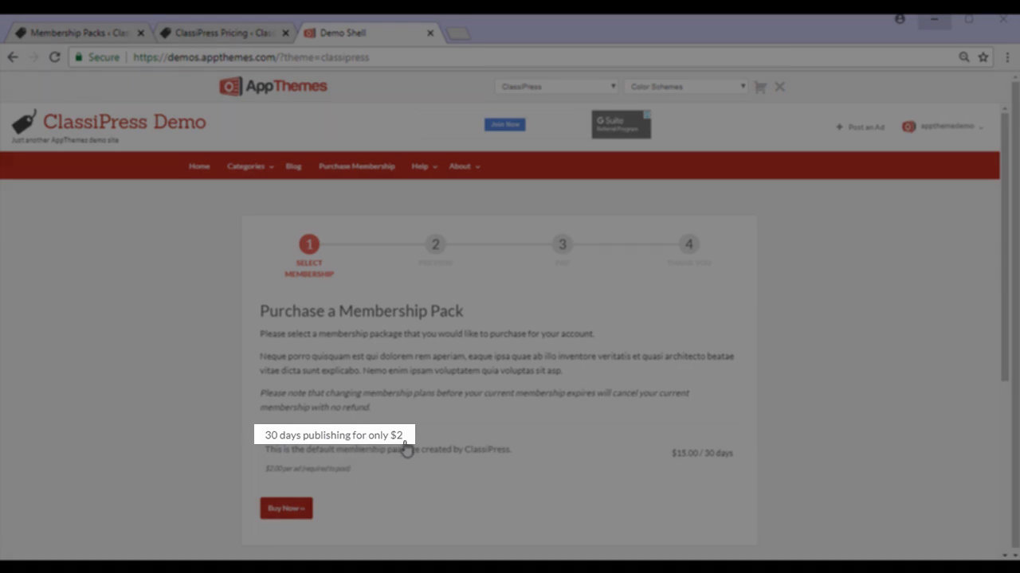
mouse_move(657, 475)
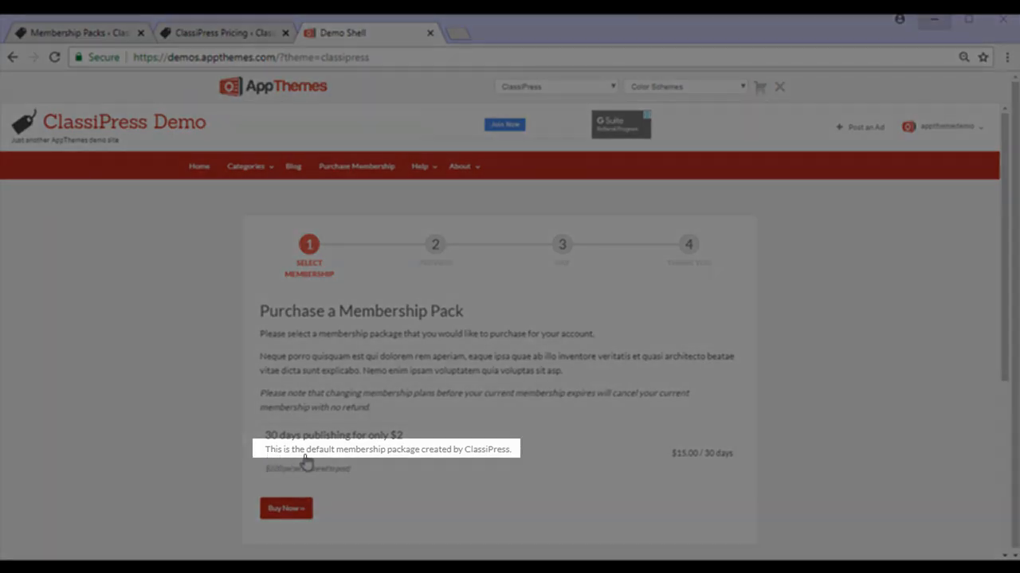
mouse_move(529, 465)
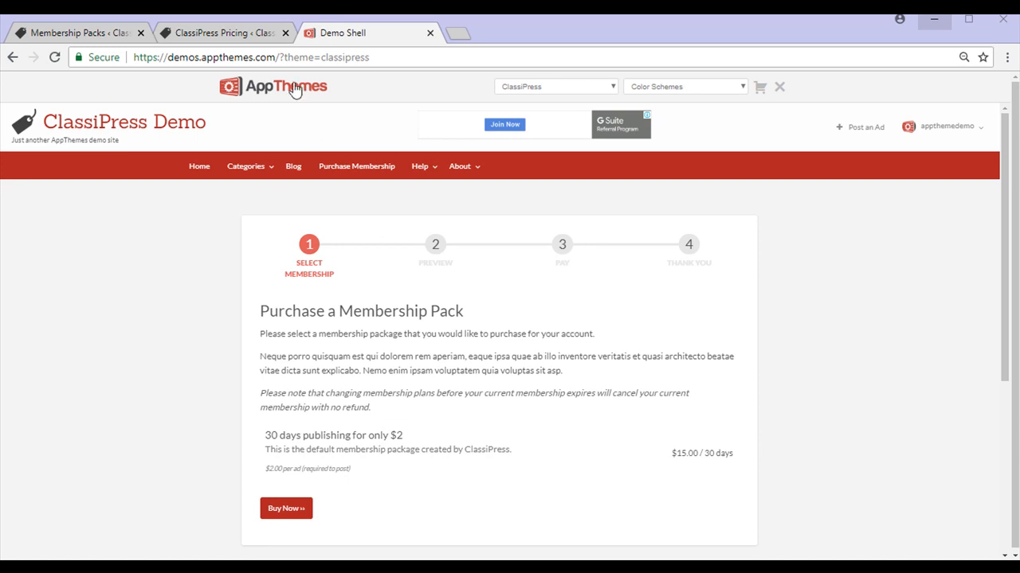
- Keep Membership to Buy Ads at Not Required in the Pricing settings and save
click(223, 32)
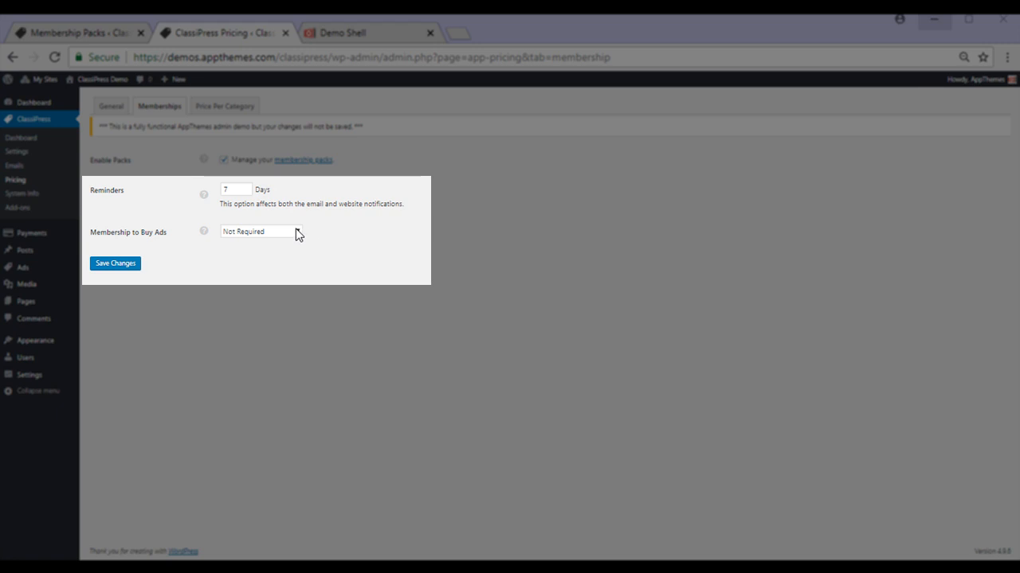
click(261, 230)
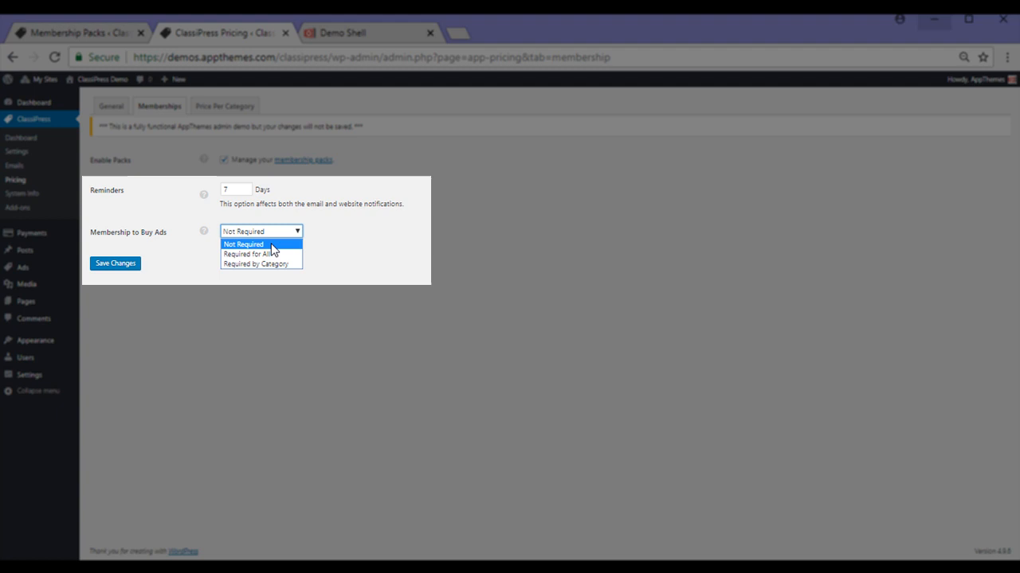
click(242, 244)
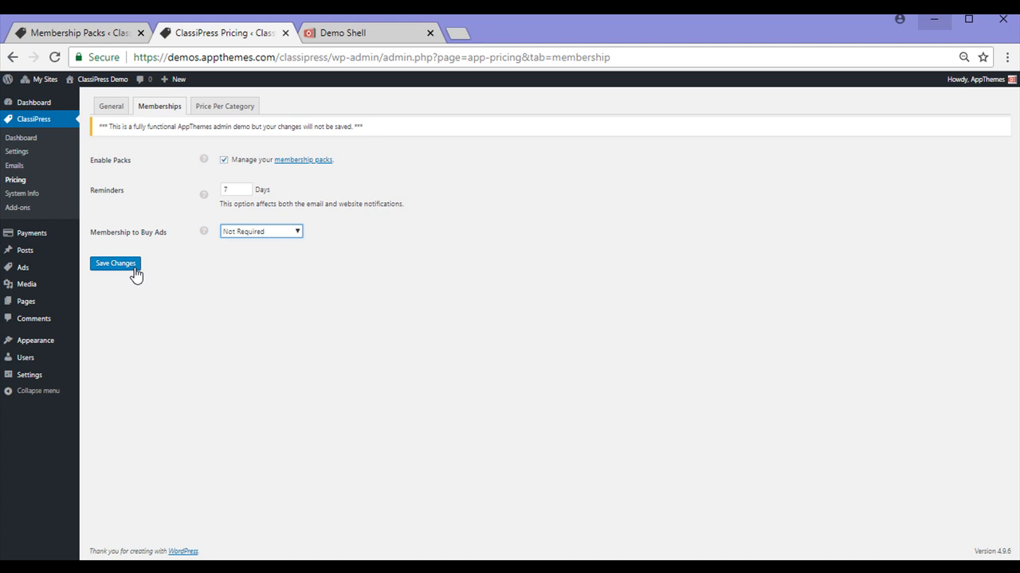
click(303, 159)
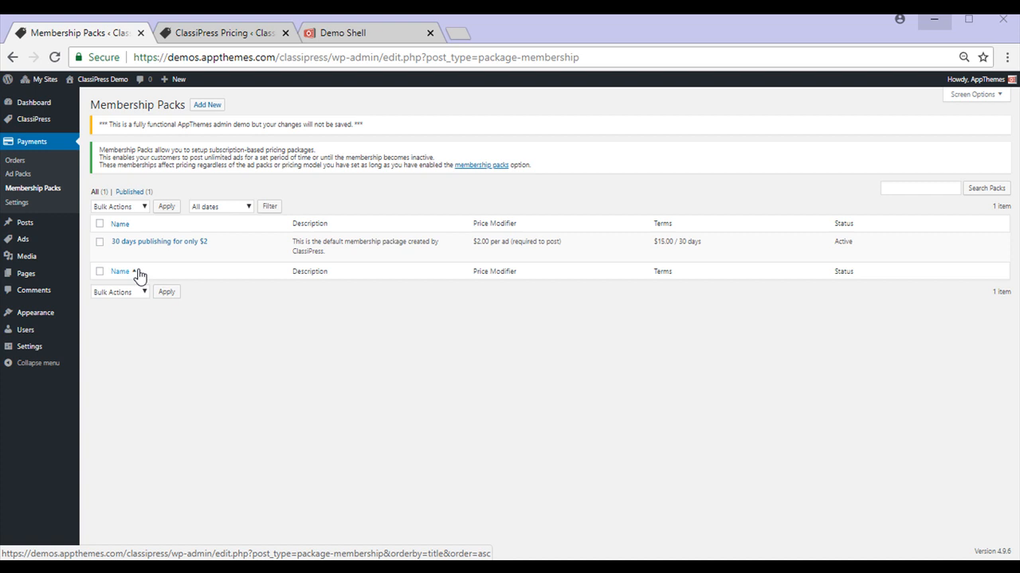
- Review the default '30 days publishing for only $2' pack unchanged, then start Add New Pack
click(159, 242)
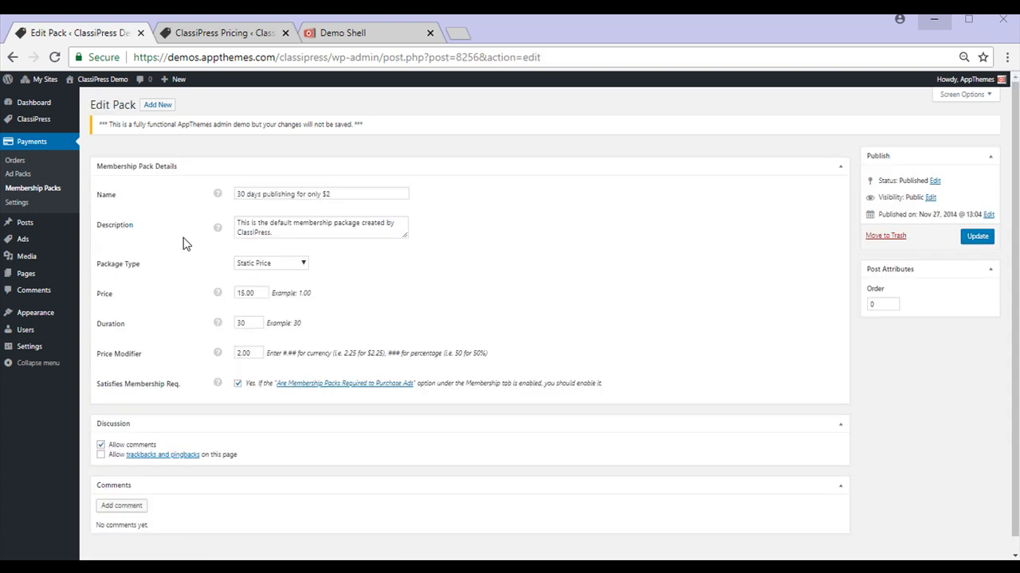
click(322, 194)
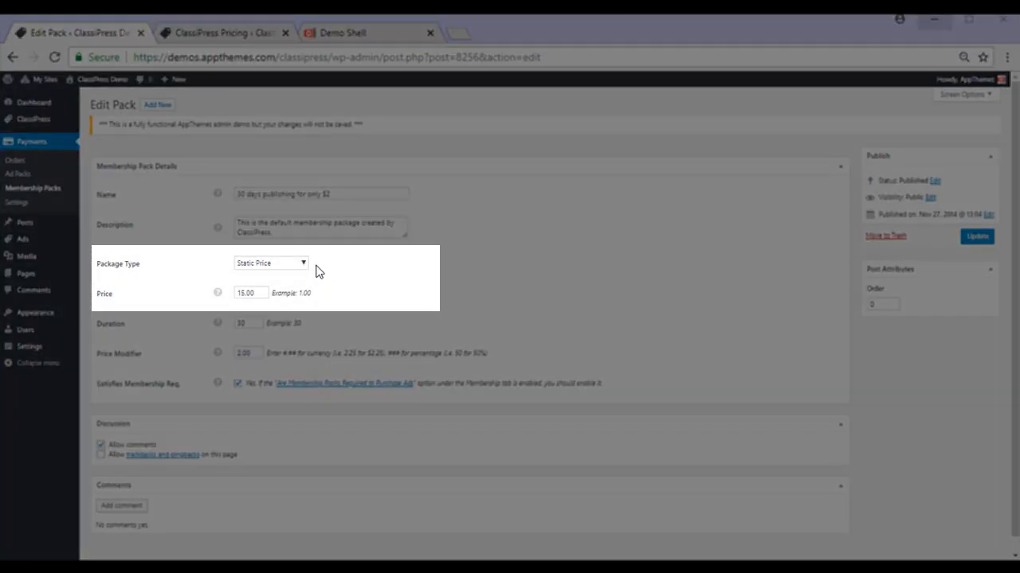
mouse_move(317, 299)
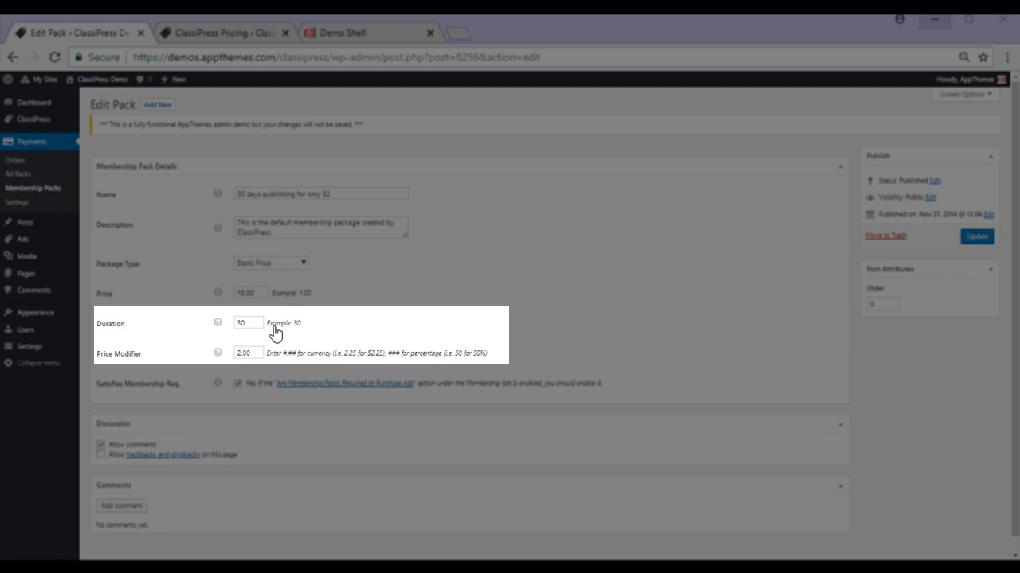
mouse_move(238, 366)
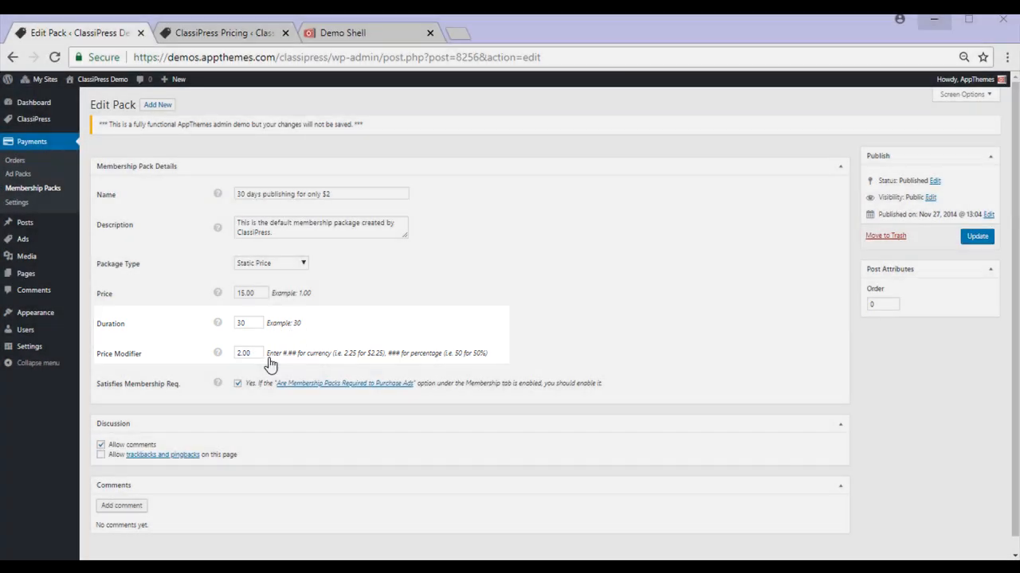
mouse_move(263, 374)
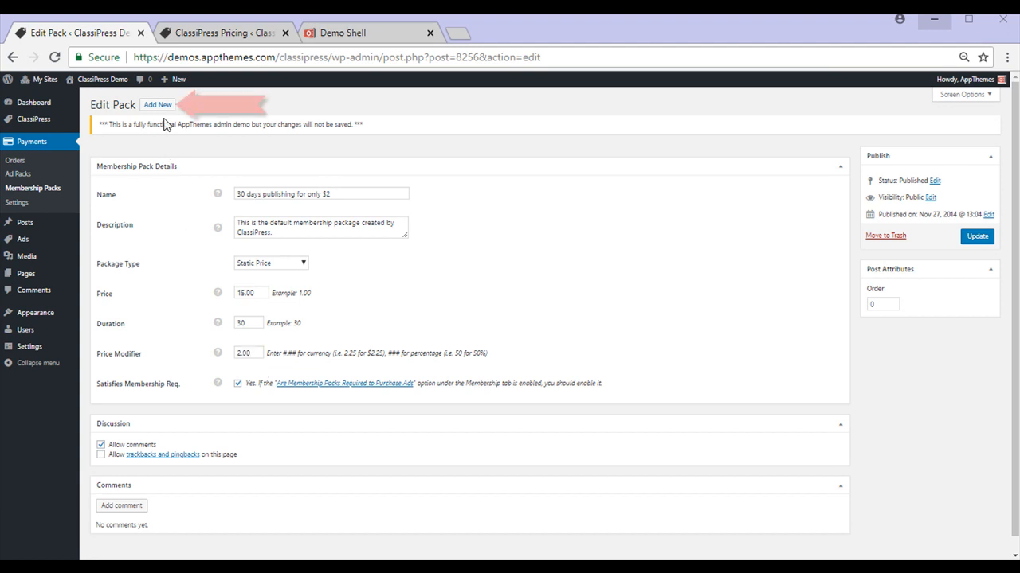
click(156, 105)
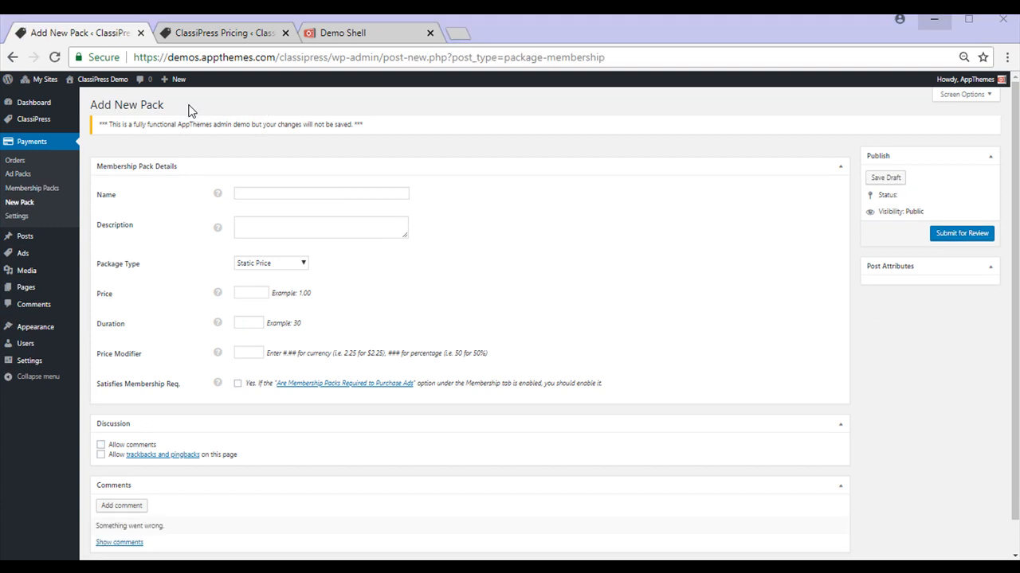
mouse_move(147, 397)
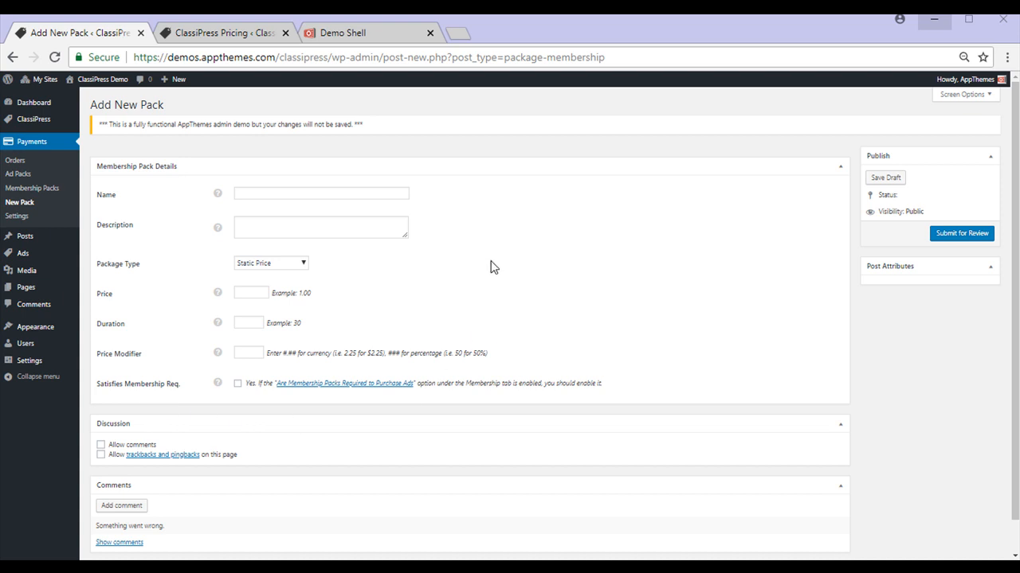
mouse_move(438, 237)
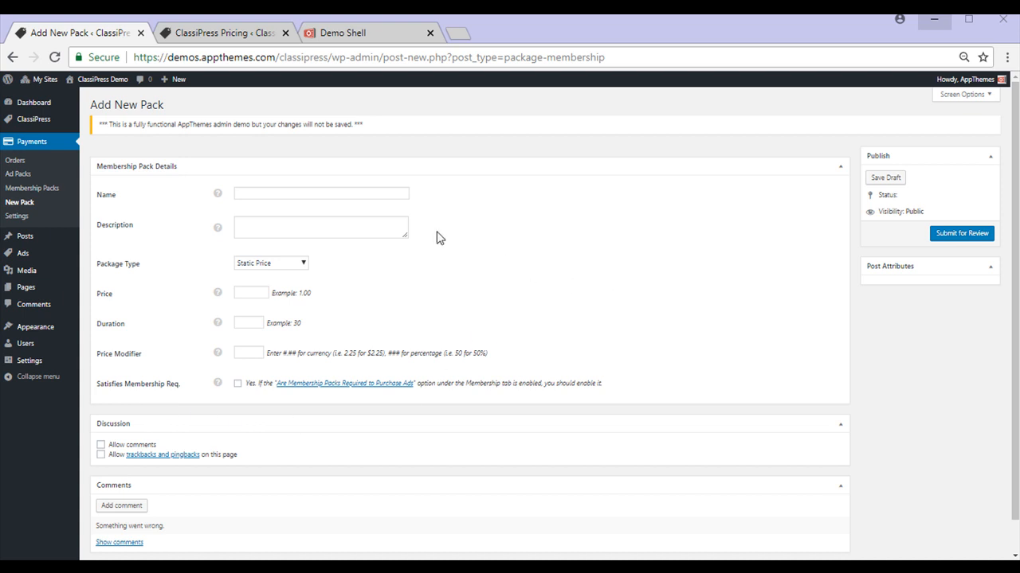
- Name the pack '60 days for only $7.50' and describe 60-day posting at $1.00 per ad
click(322, 194)
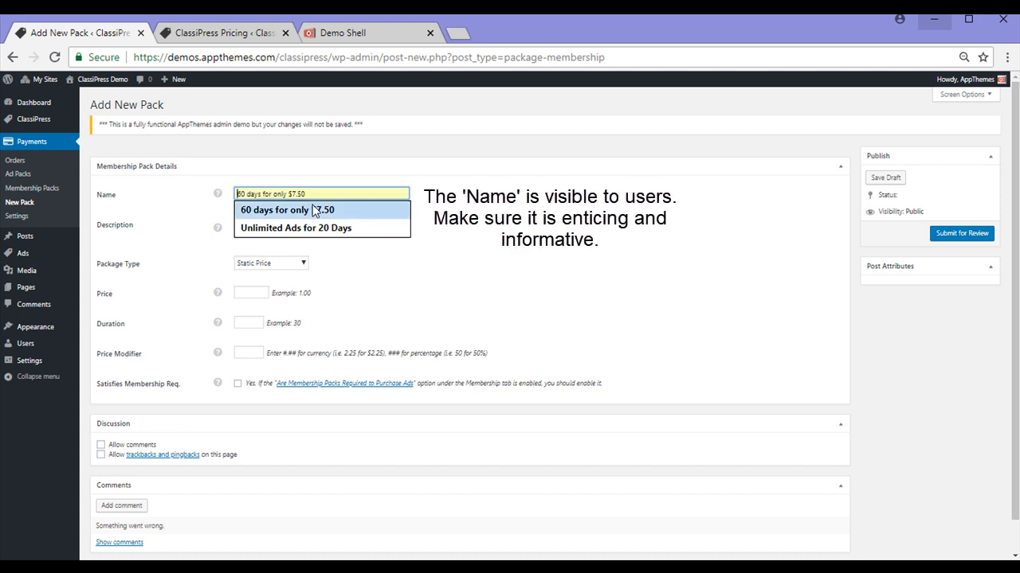
click(286, 210)
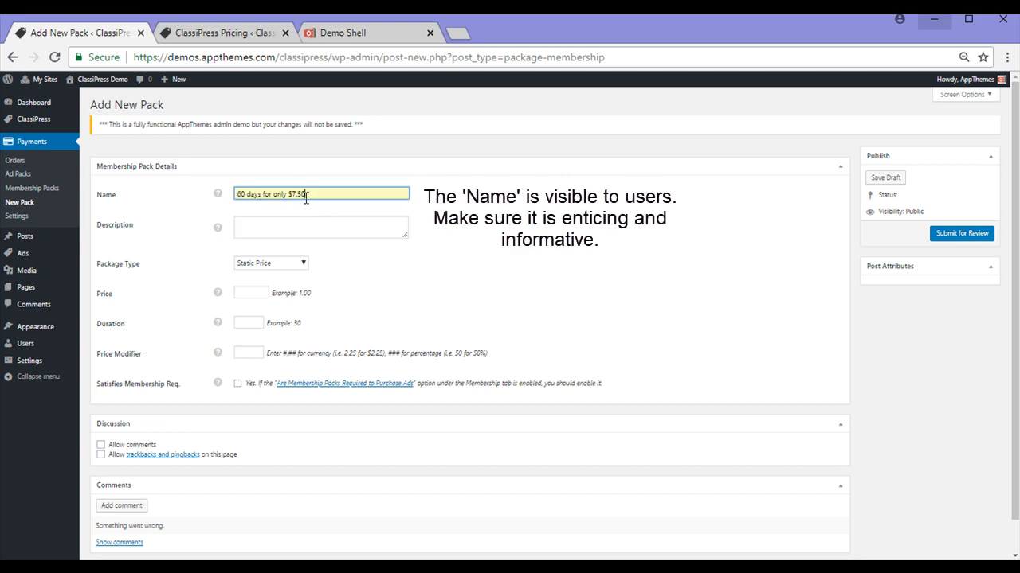
mouse_move(311, 207)
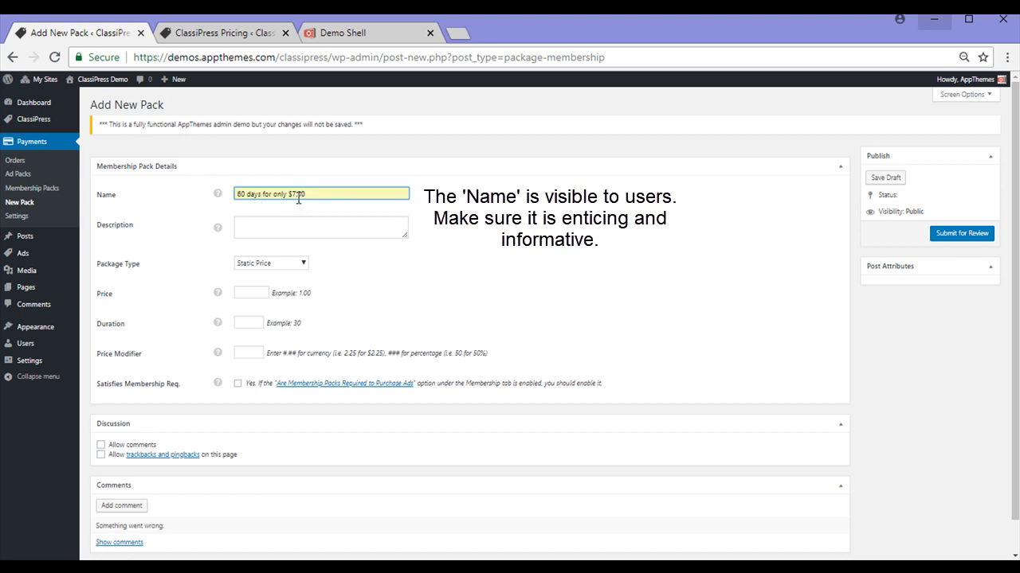
click(320, 226)
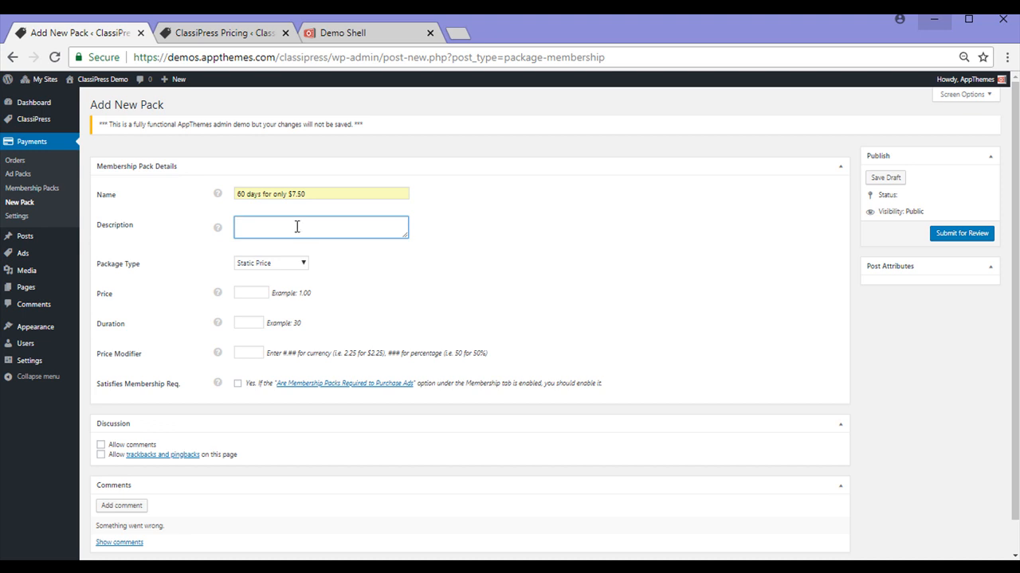
text(A)
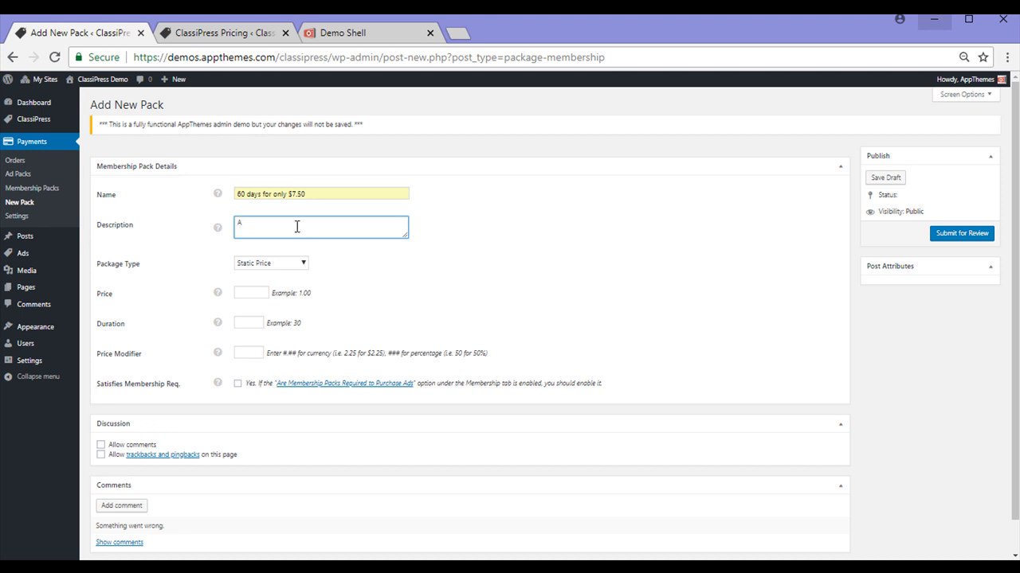
text(A member can post for 60 days. Each ad will cost the member $1.00 each. The cost to join this)
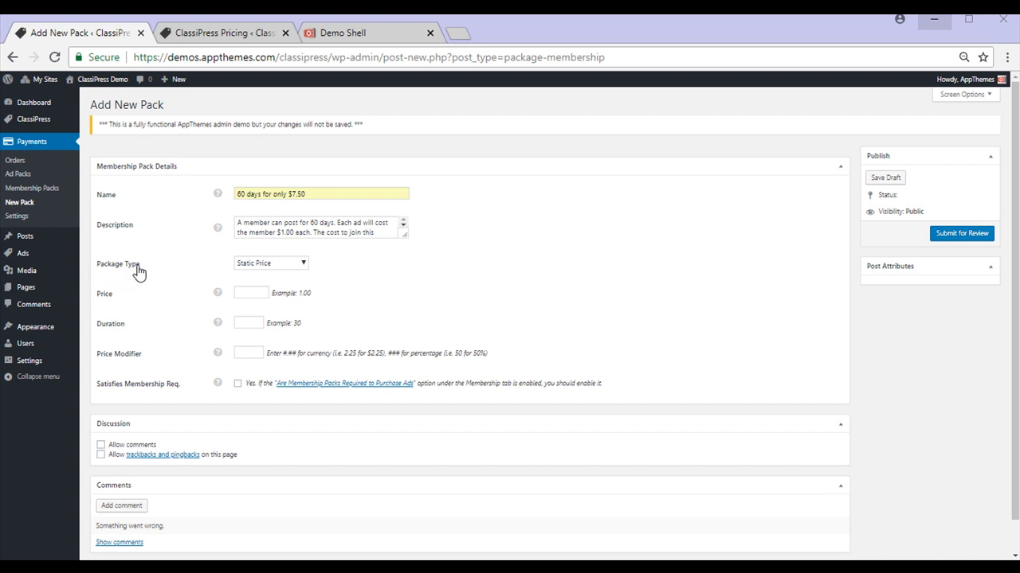
mouse_move(140, 365)
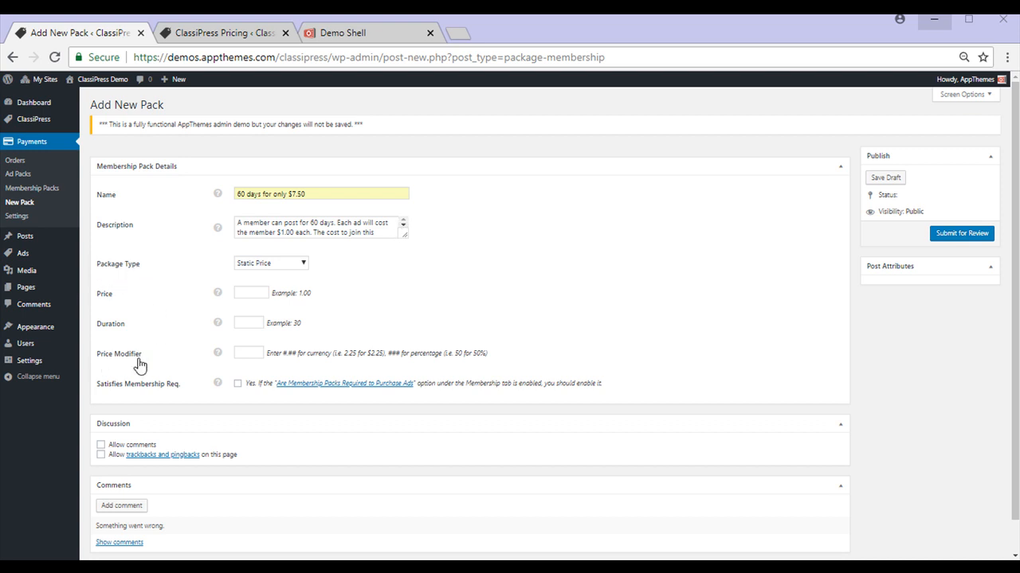
mouse_move(151, 358)
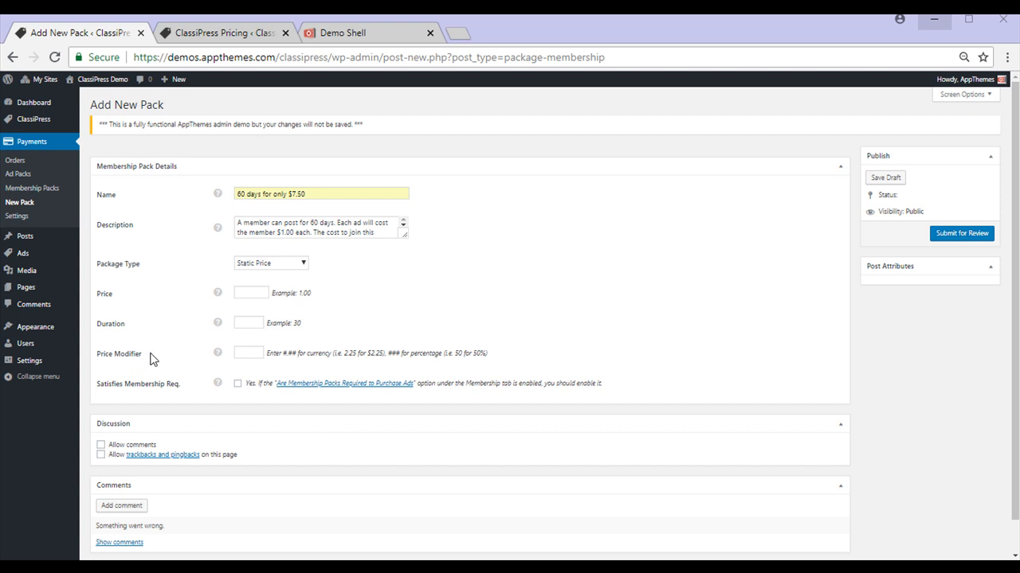
mouse_move(102, 306)
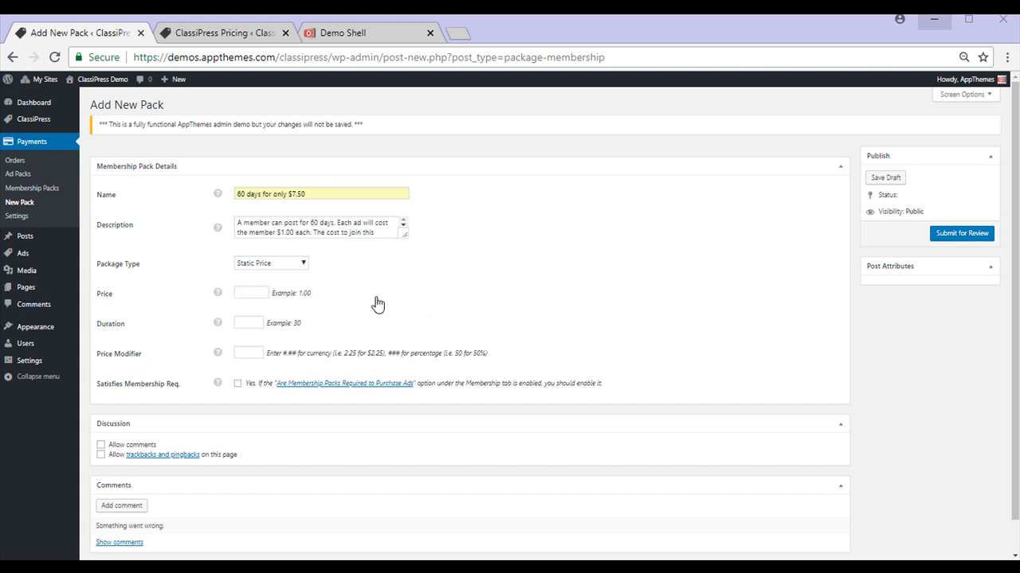
- Enter a price of 7.50 and a duration of 60 days for the new pack
click(250, 293)
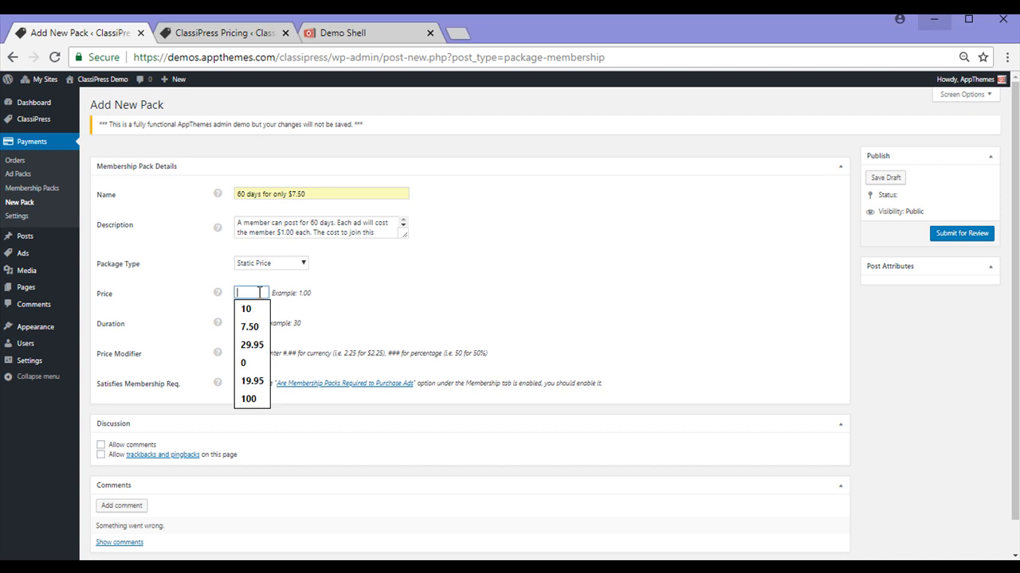
click(248, 326)
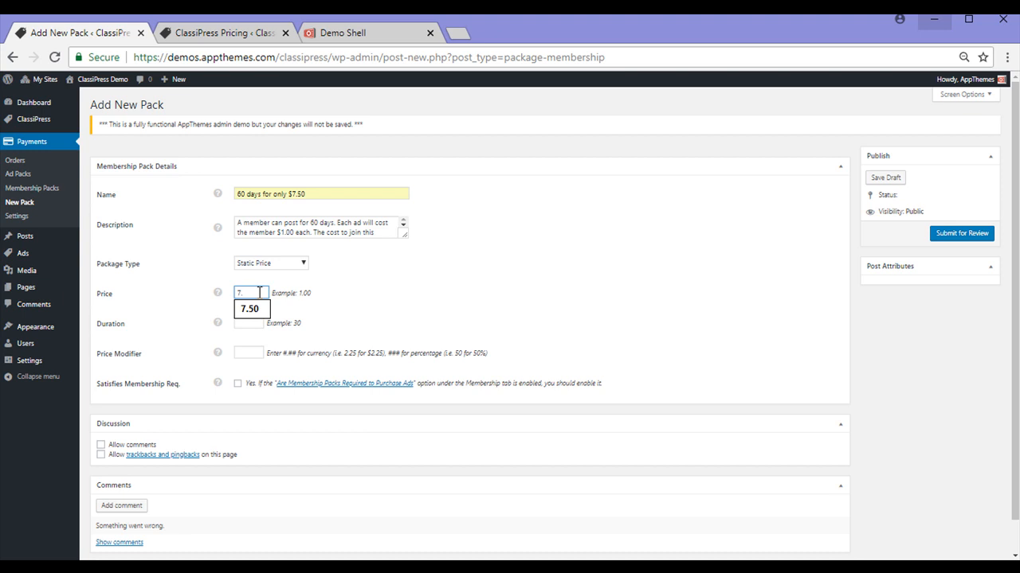
click(252, 309)
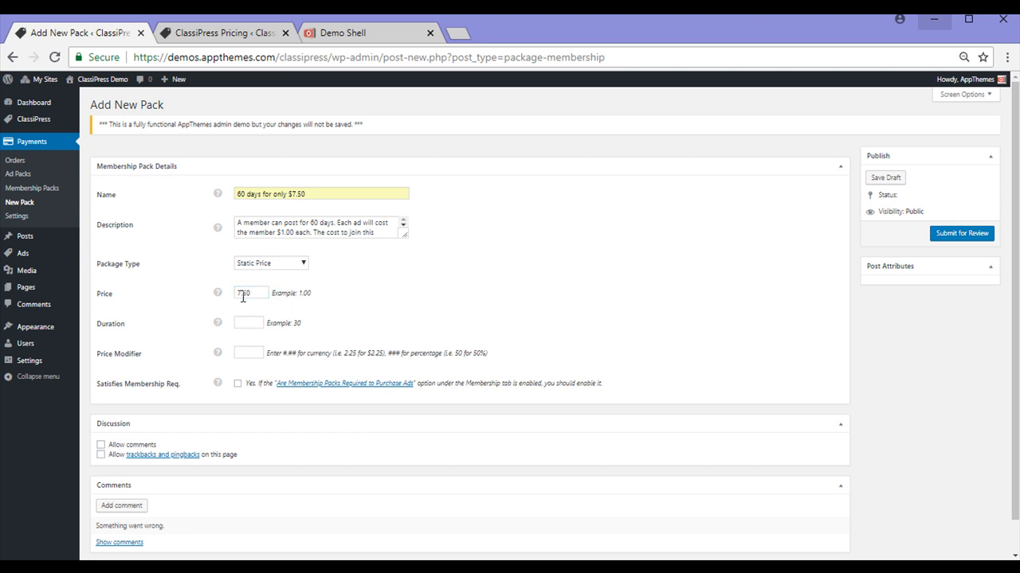
text(7.50)
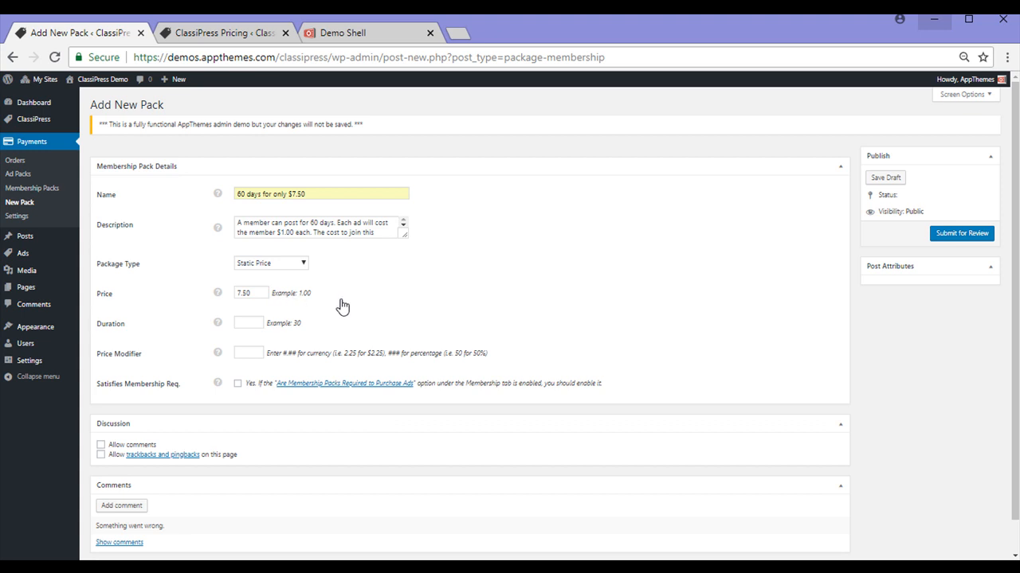
mouse_move(297, 333)
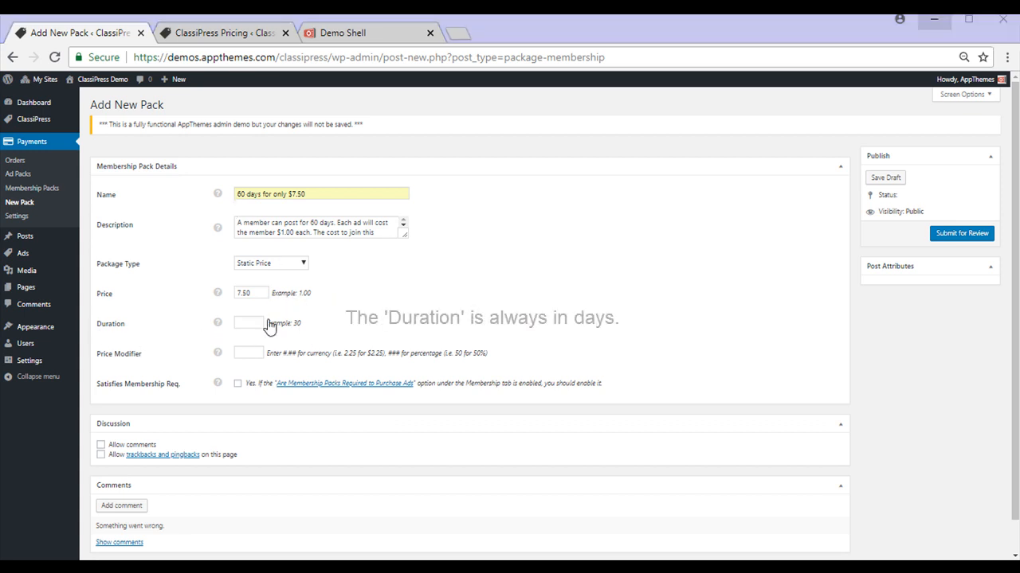
text(60)
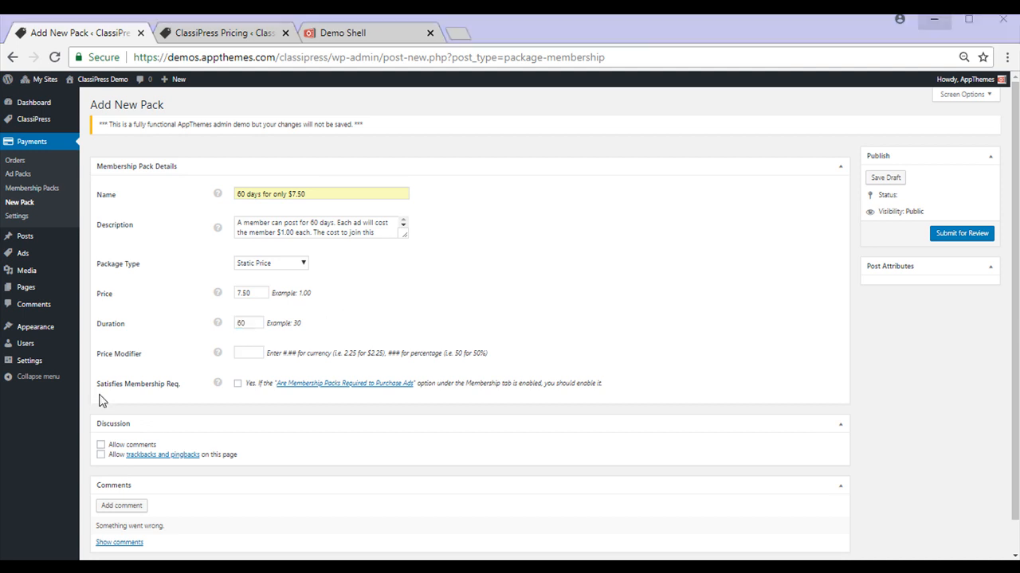
mouse_move(172, 395)
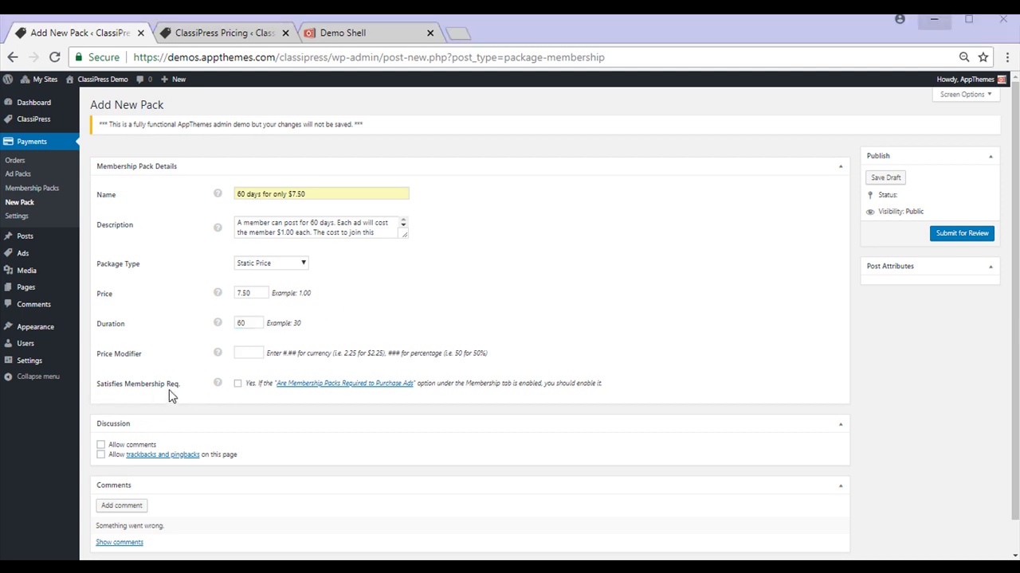
mouse_move(242, 395)
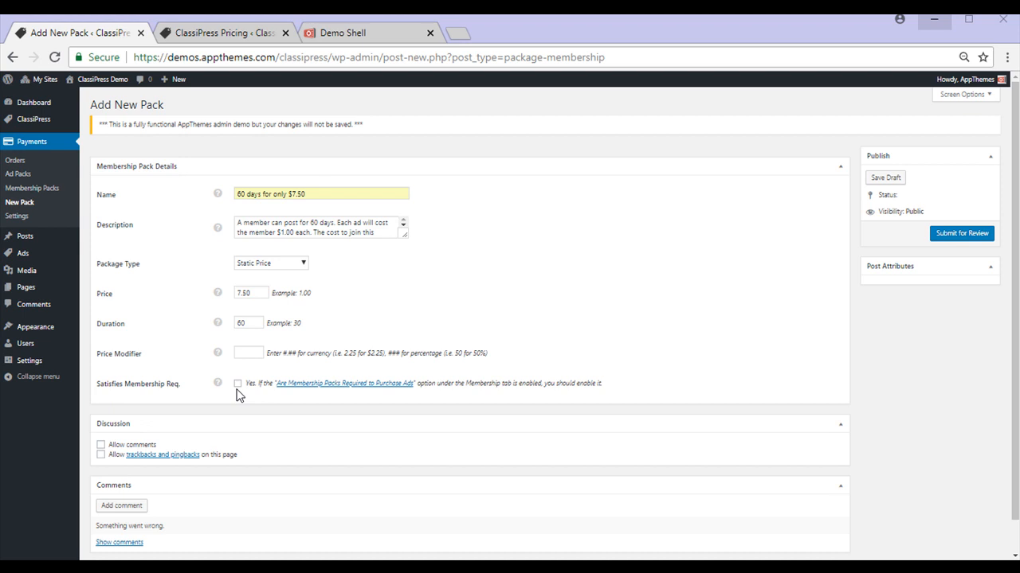
mouse_move(242, 396)
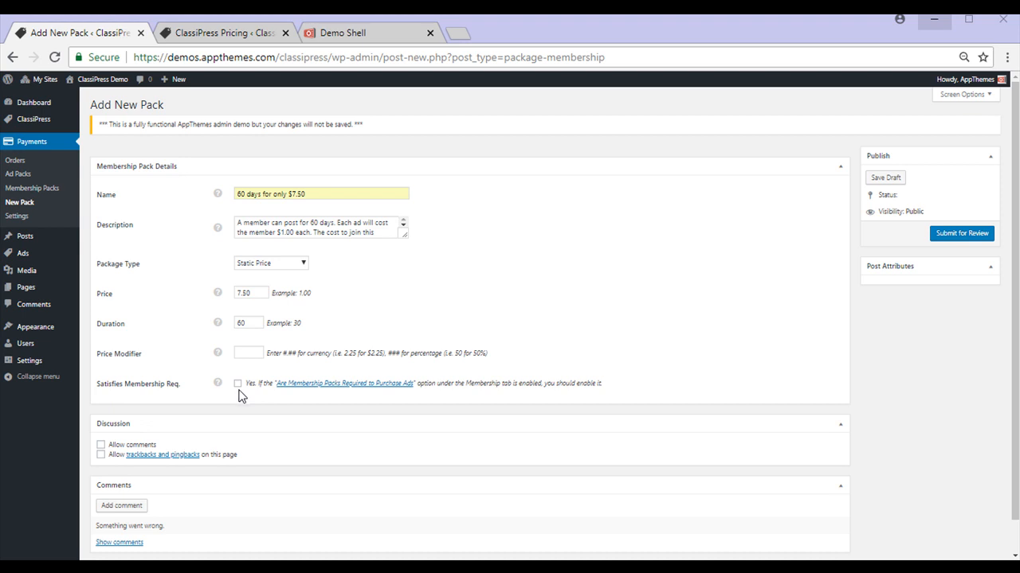
mouse_move(108, 280)
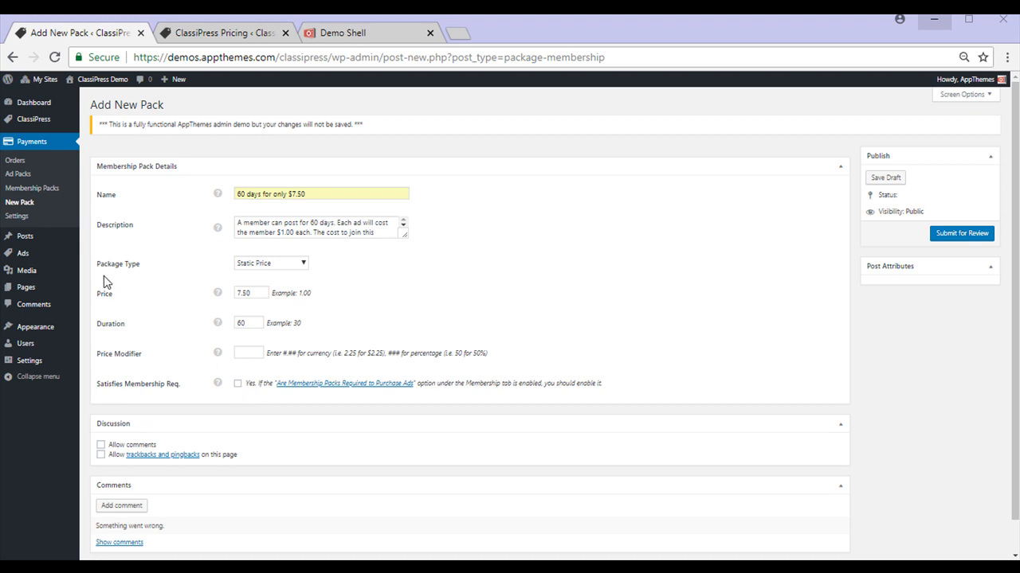
mouse_move(124, 367)
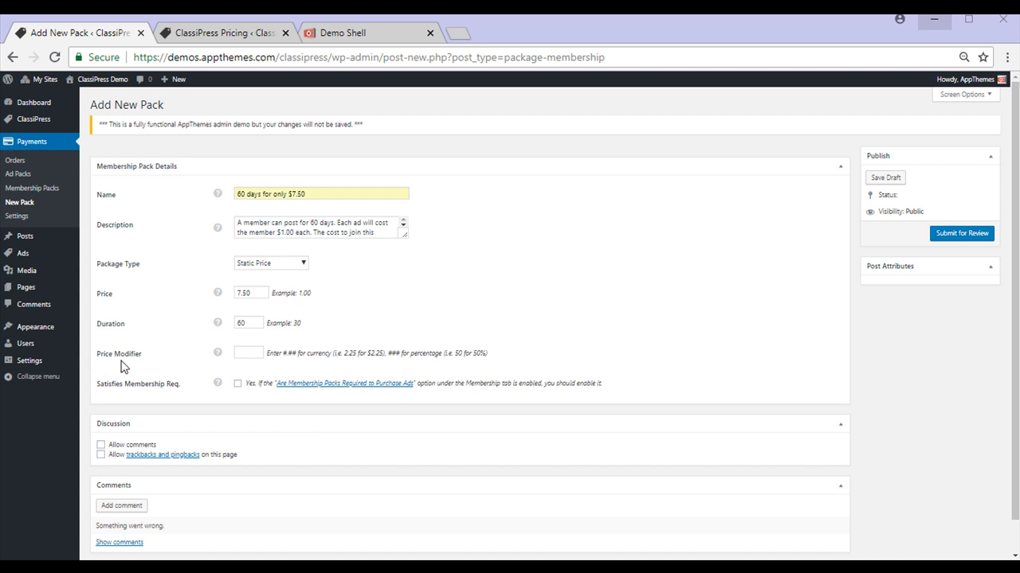
mouse_move(151, 277)
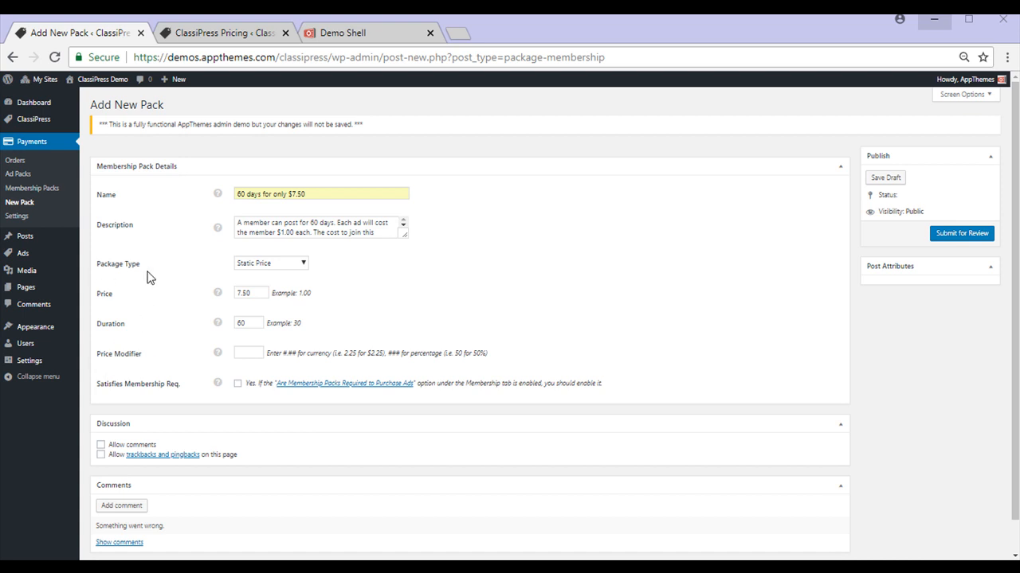
mouse_move(150, 275)
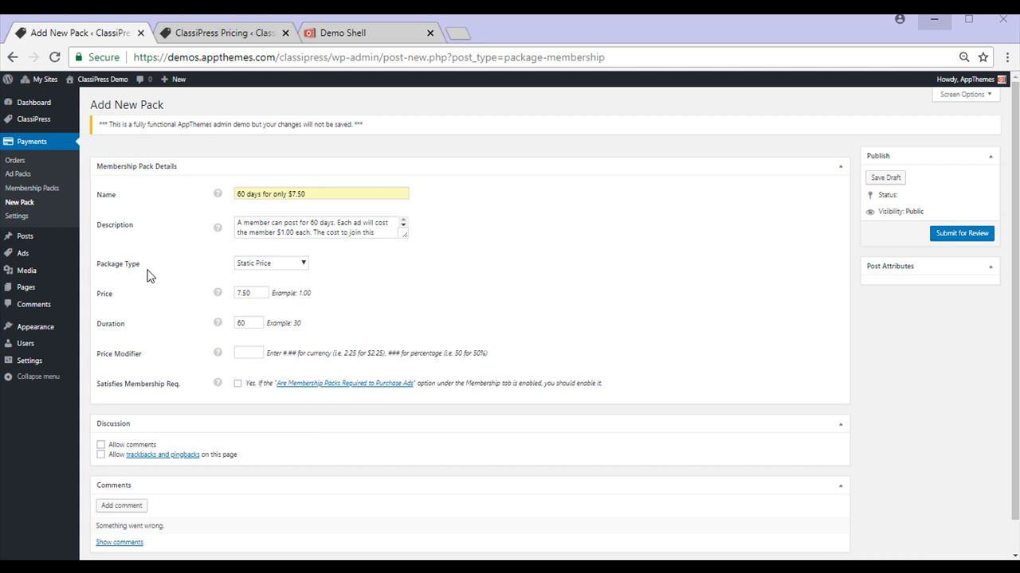
mouse_move(154, 276)
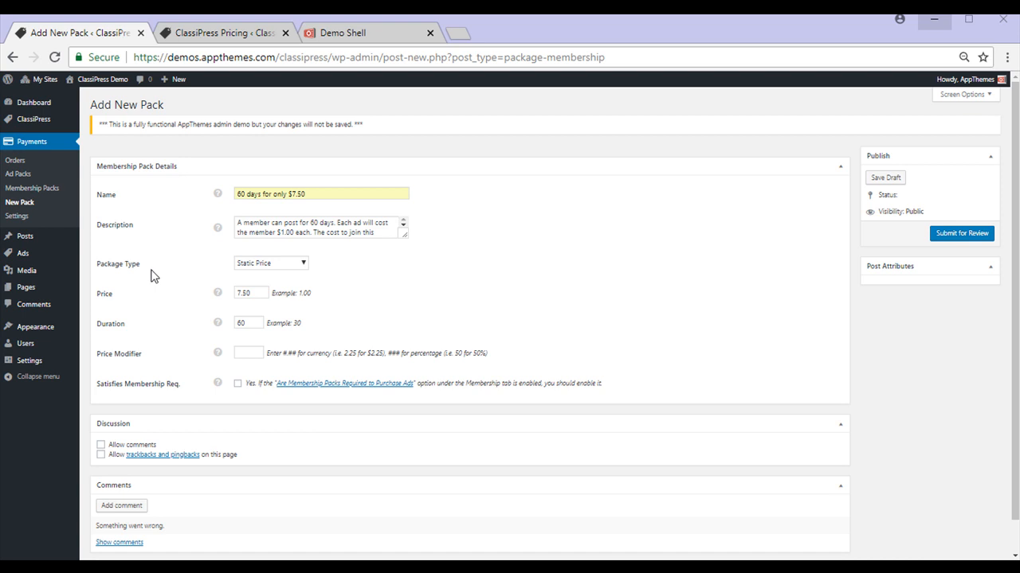
click(271, 263)
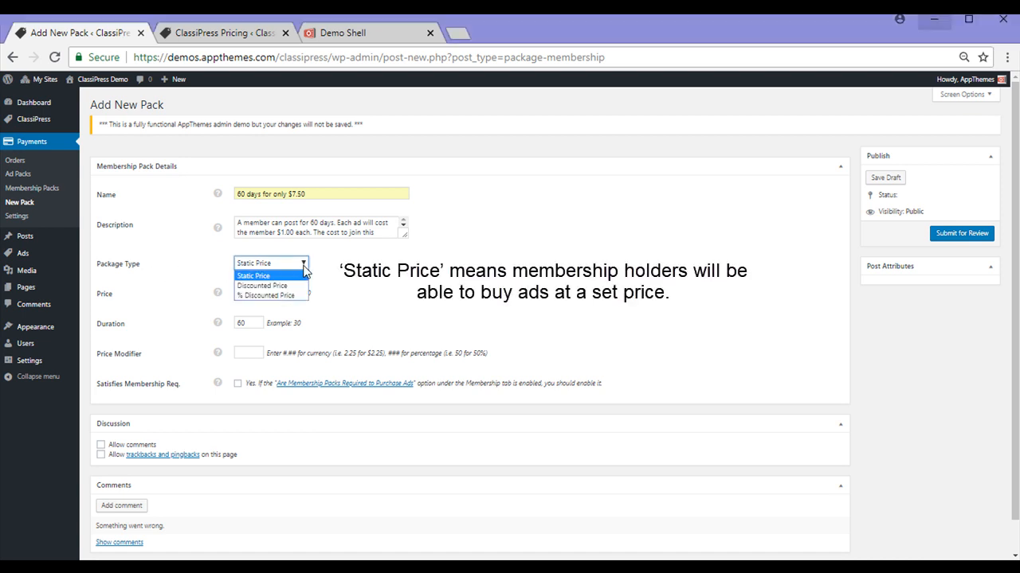
click(253, 275)
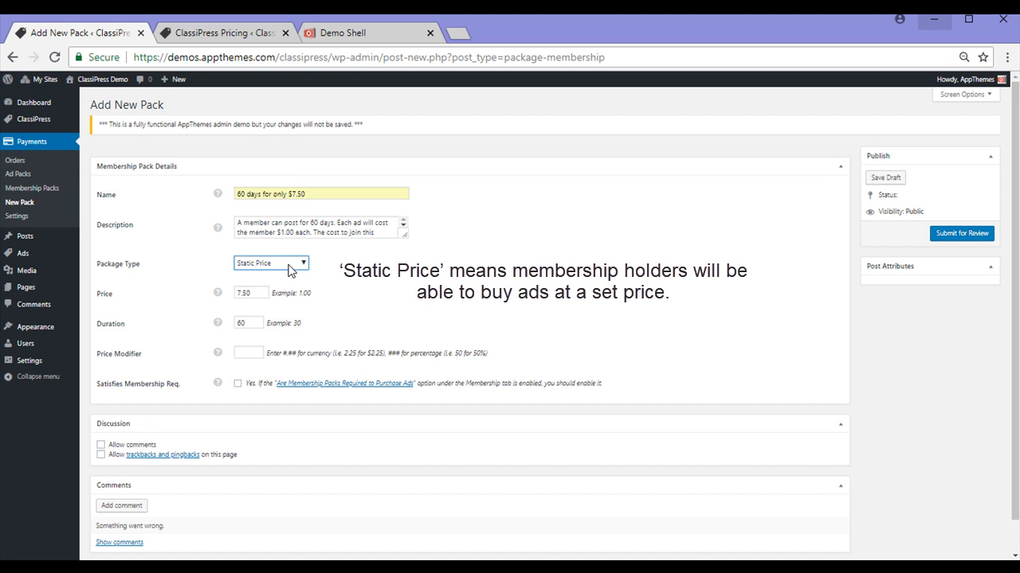
click(271, 263)
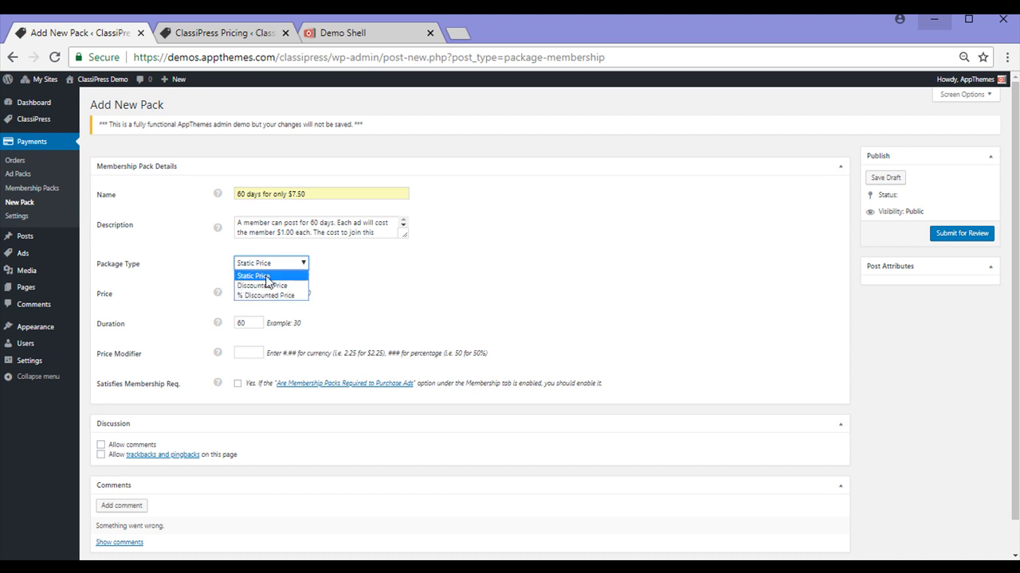
- Enter a 1.00 price modifier and keep Static Price as the package type
click(252, 275)
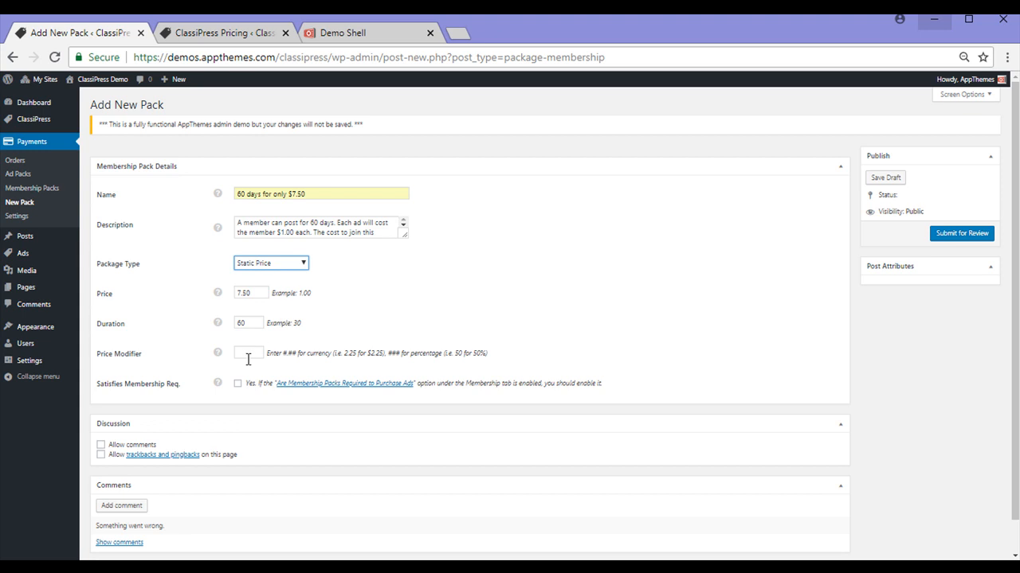
text(1)
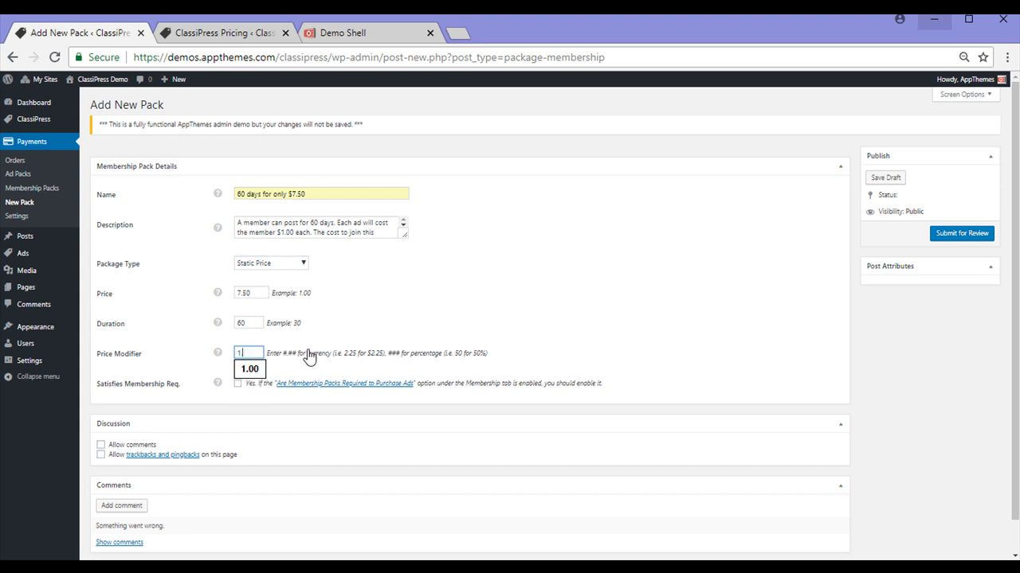
click(271, 263)
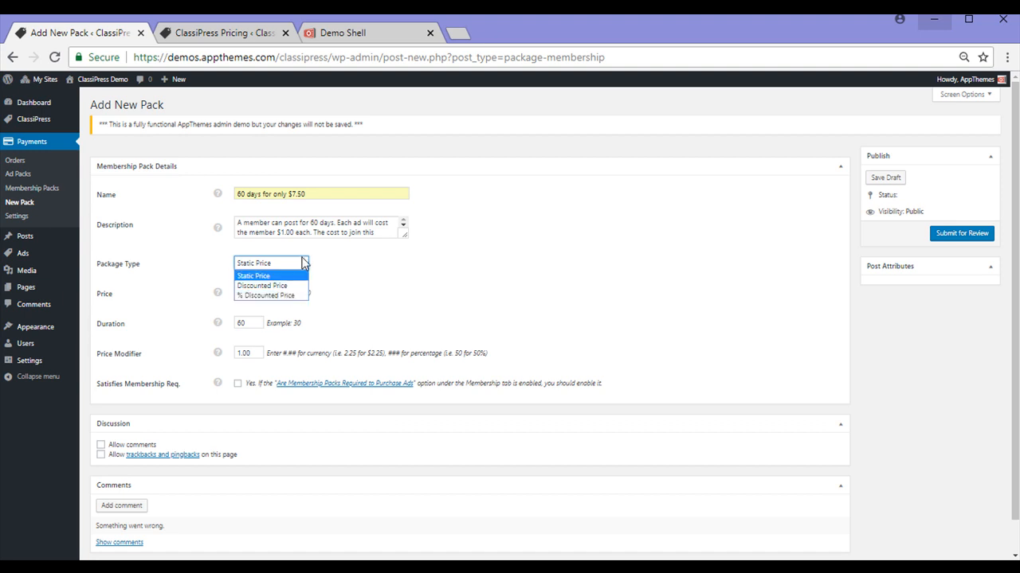
click(253, 276)
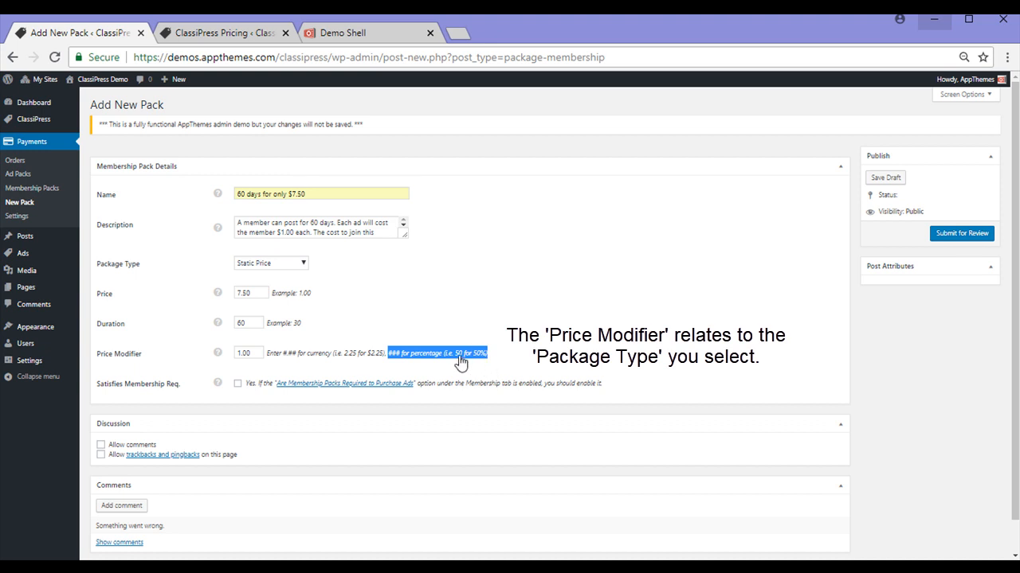
mouse_move(357, 366)
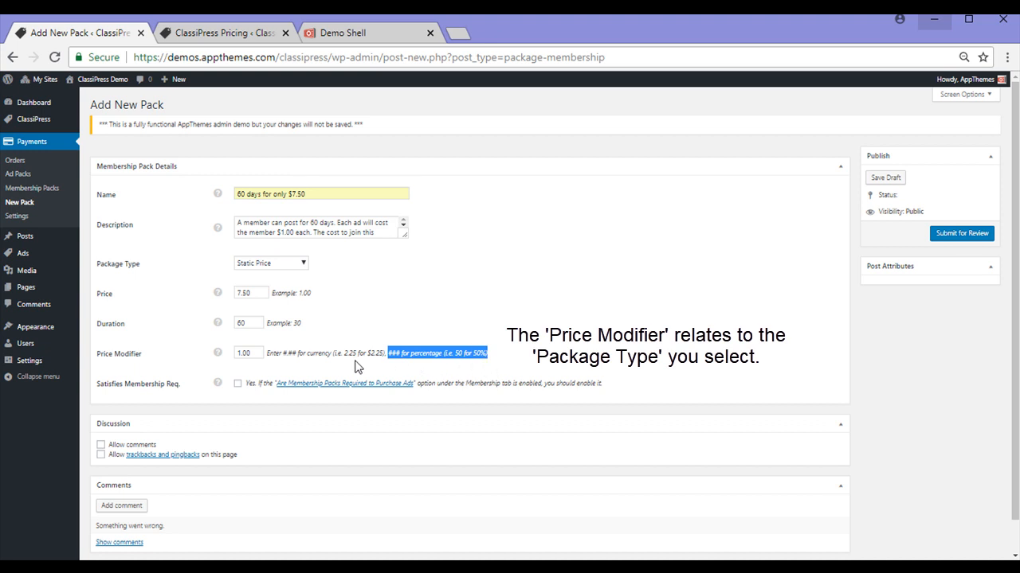
click(271, 263)
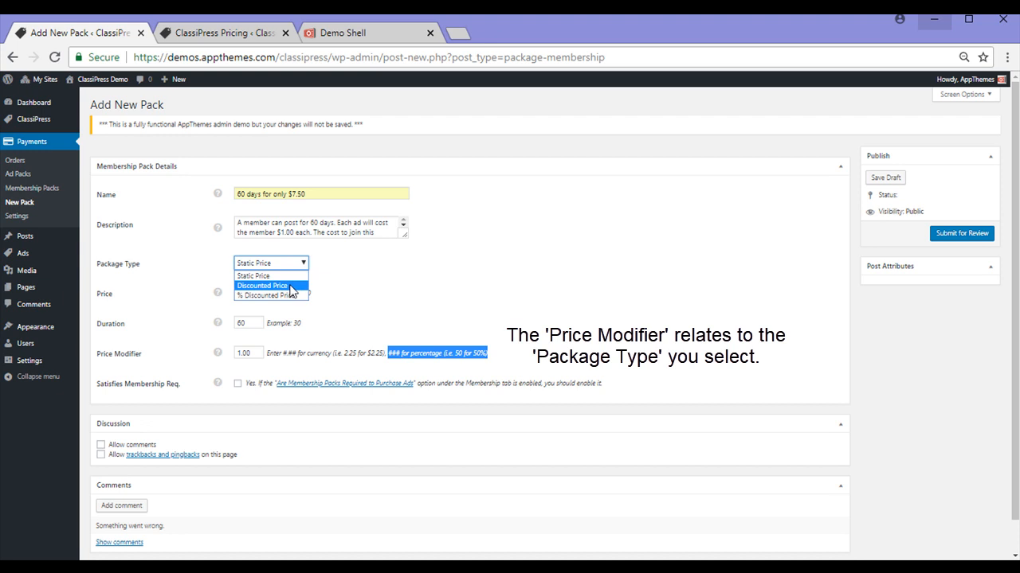
click(253, 276)
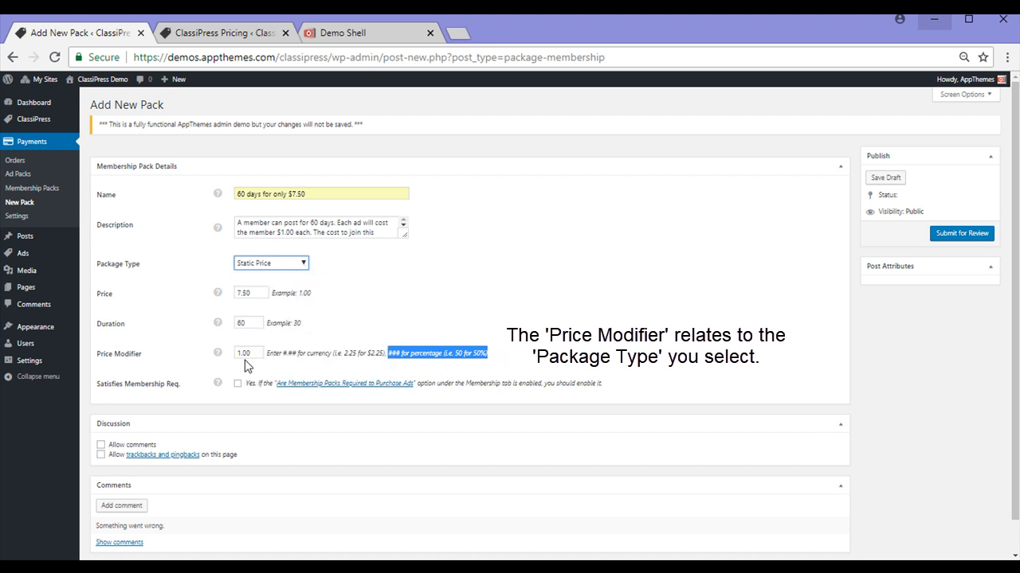
mouse_move(281, 365)
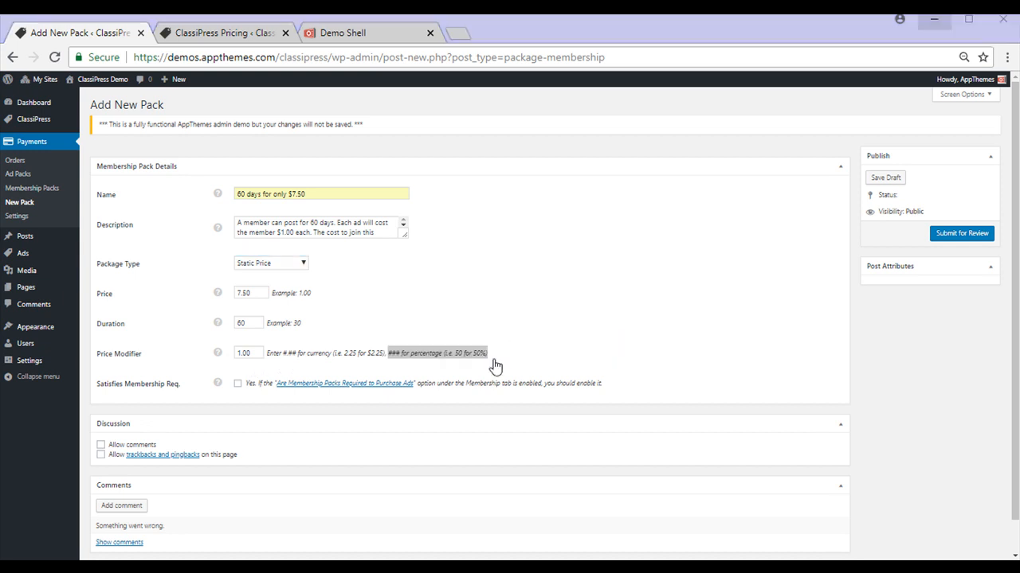
mouse_move(844, 207)
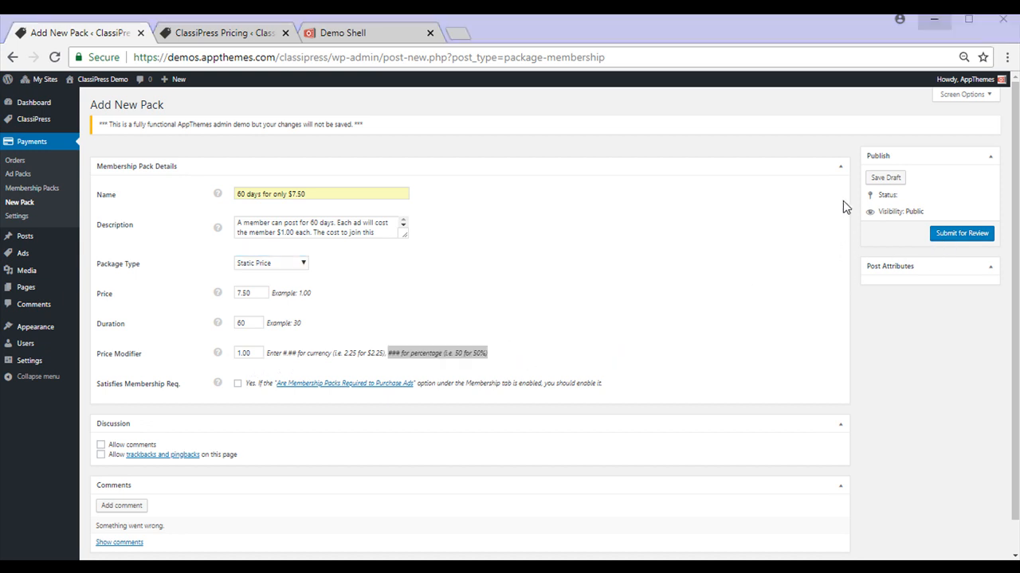
mouse_move(886, 178)
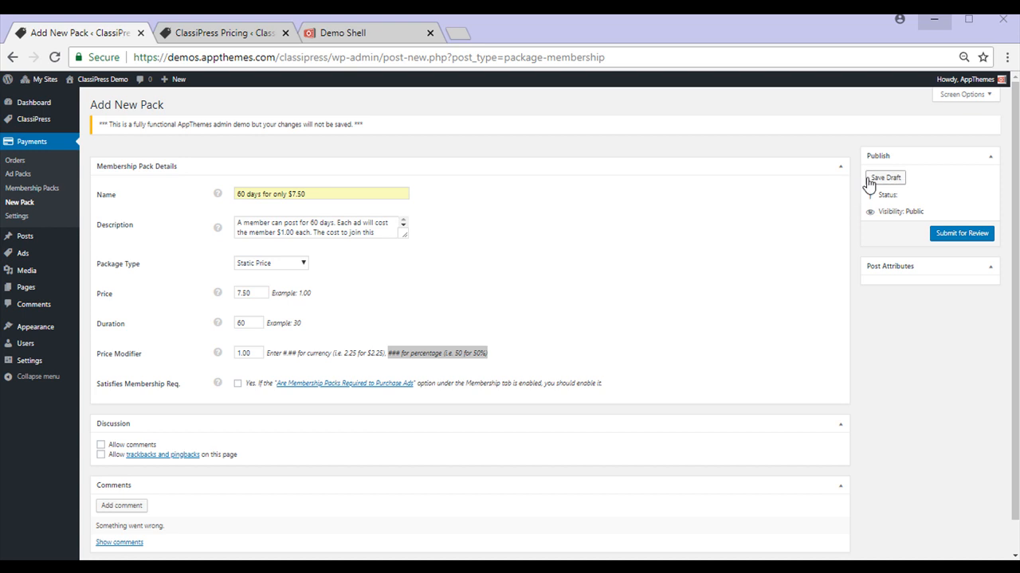
mouse_move(991, 219)
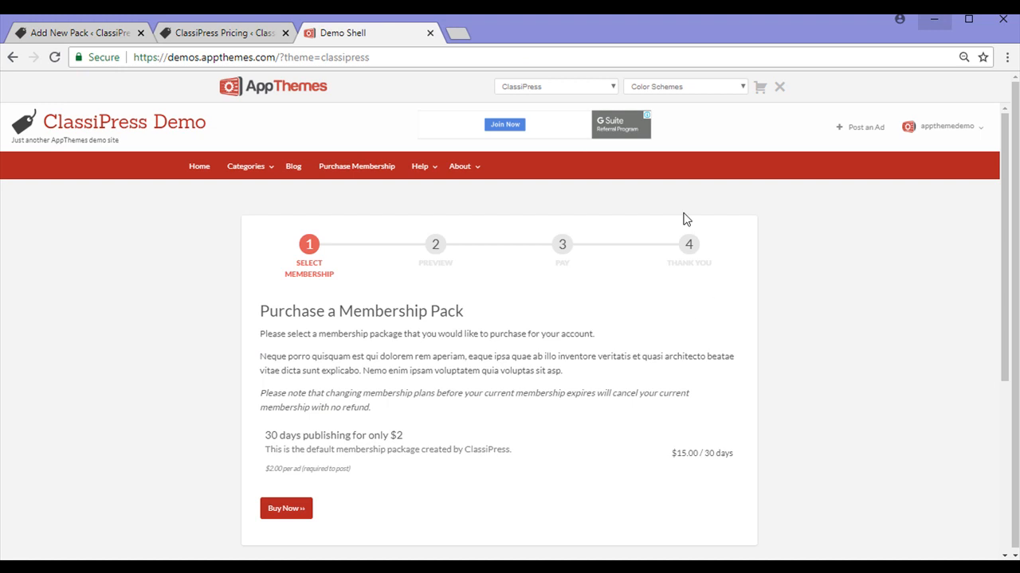
mouse_move(491, 534)
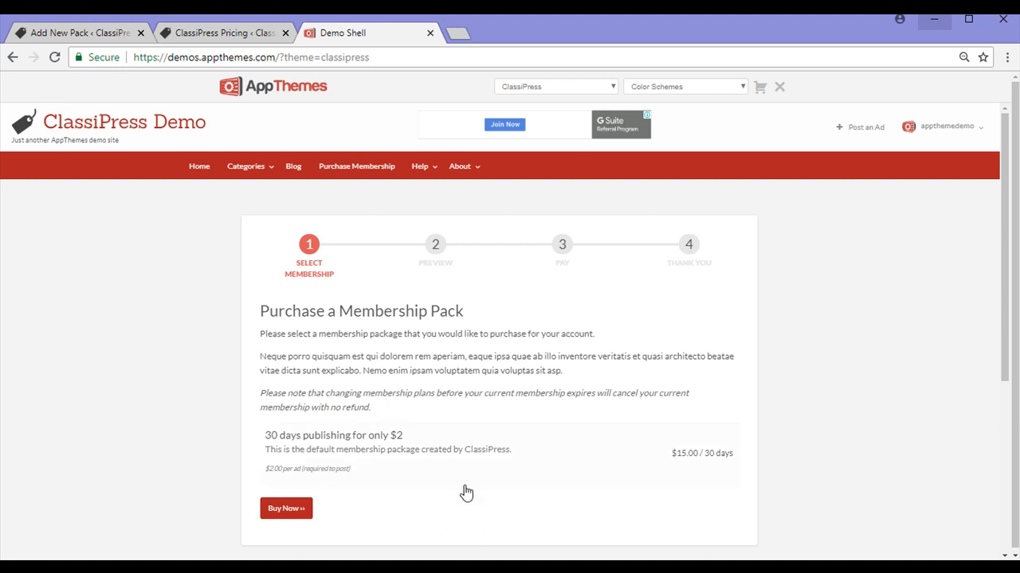
mouse_move(402, 510)
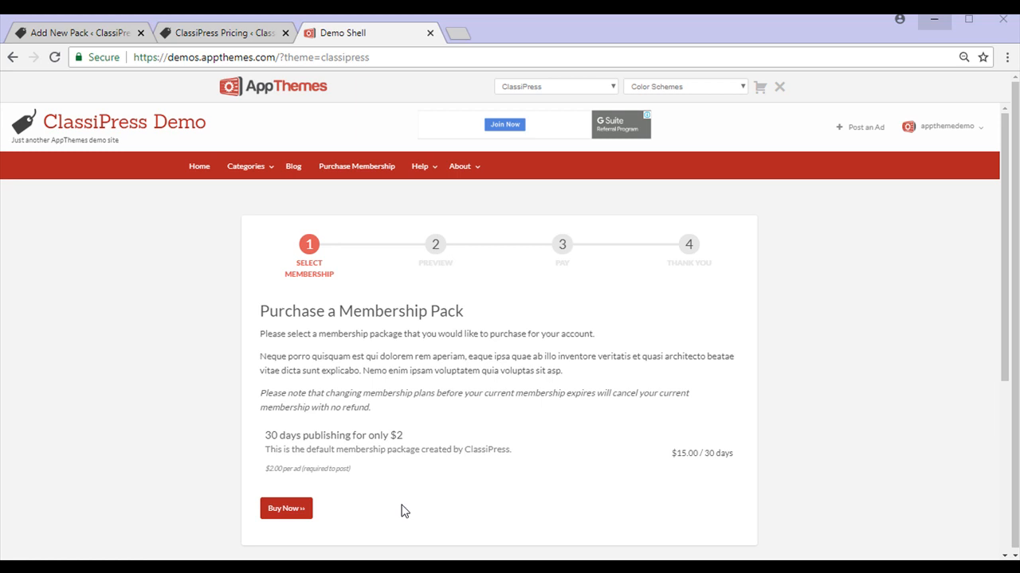
mouse_move(497, 519)
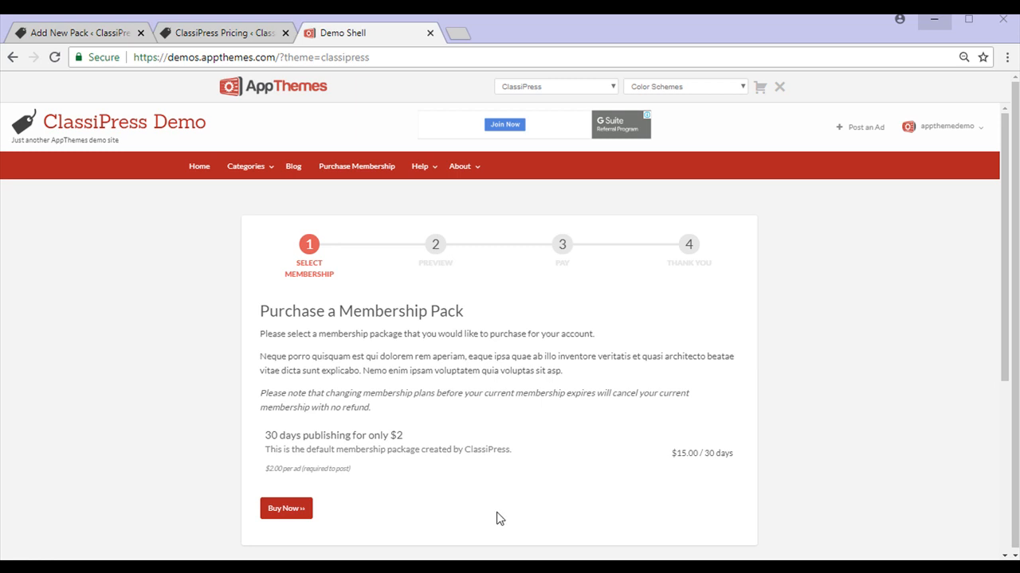